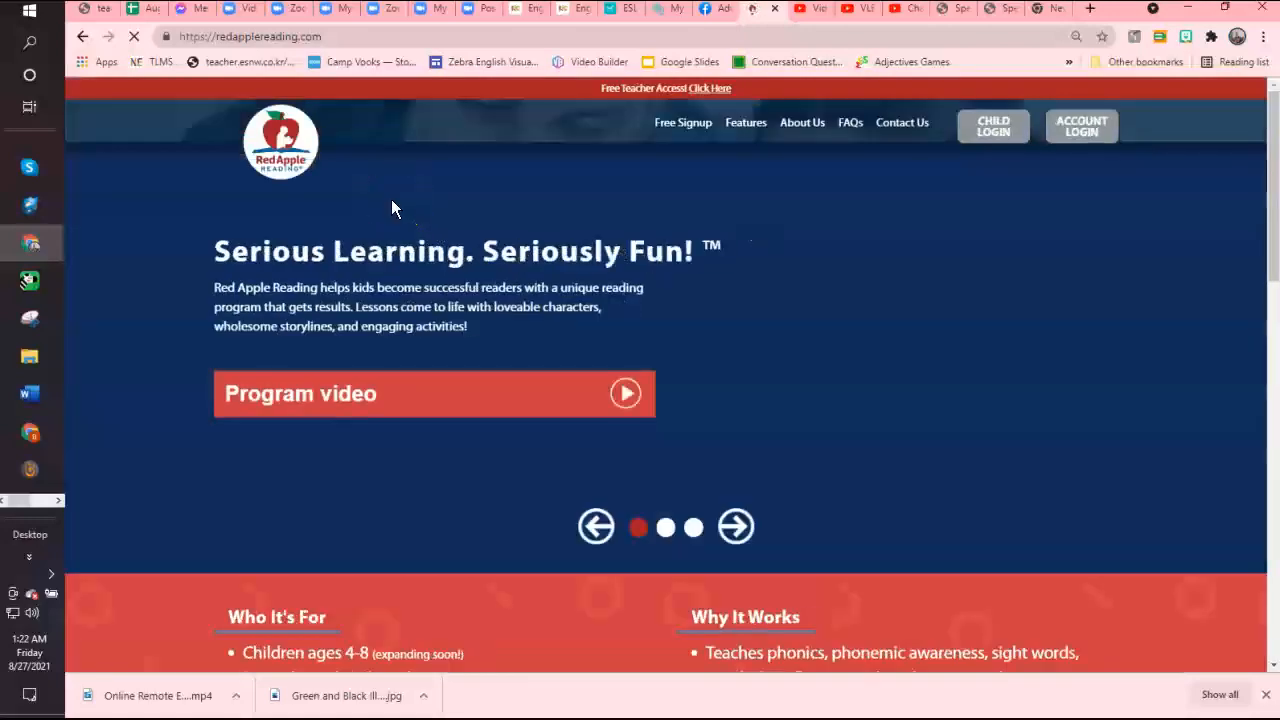
mouse_move(1081, 126)
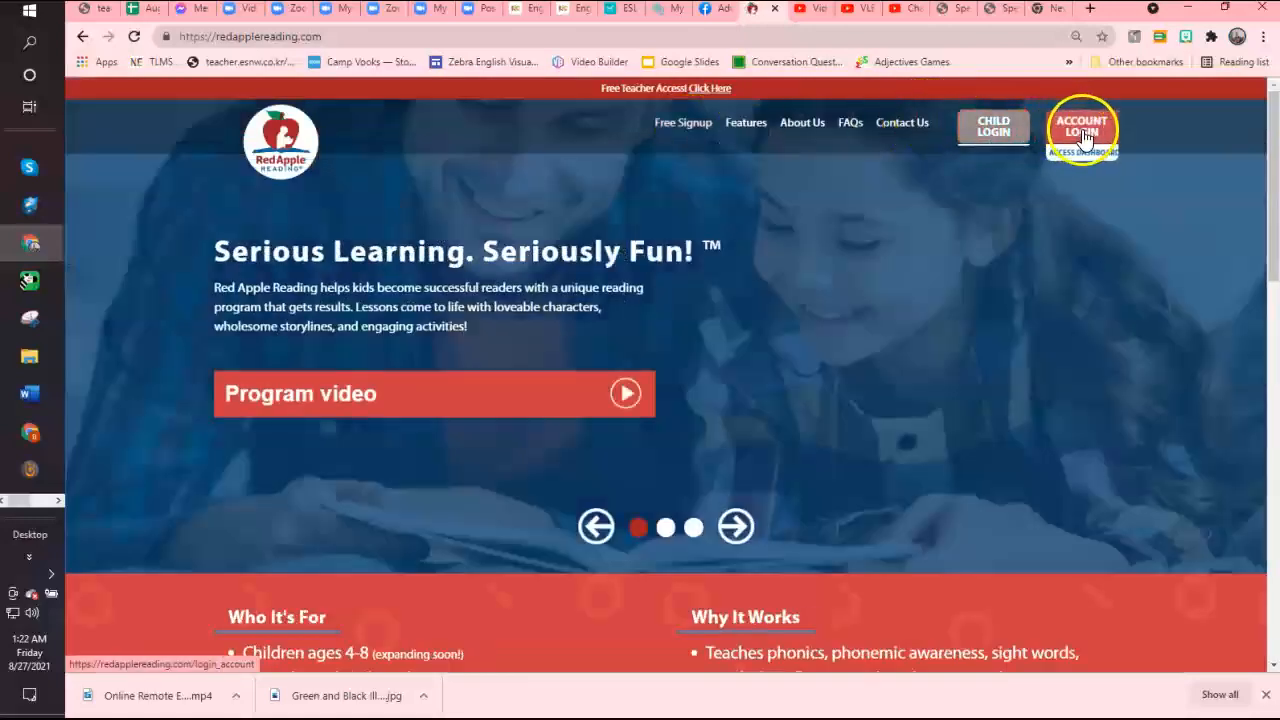
- Sign in to the teacher account from Account Login using the saved email and password
click(1082, 127)
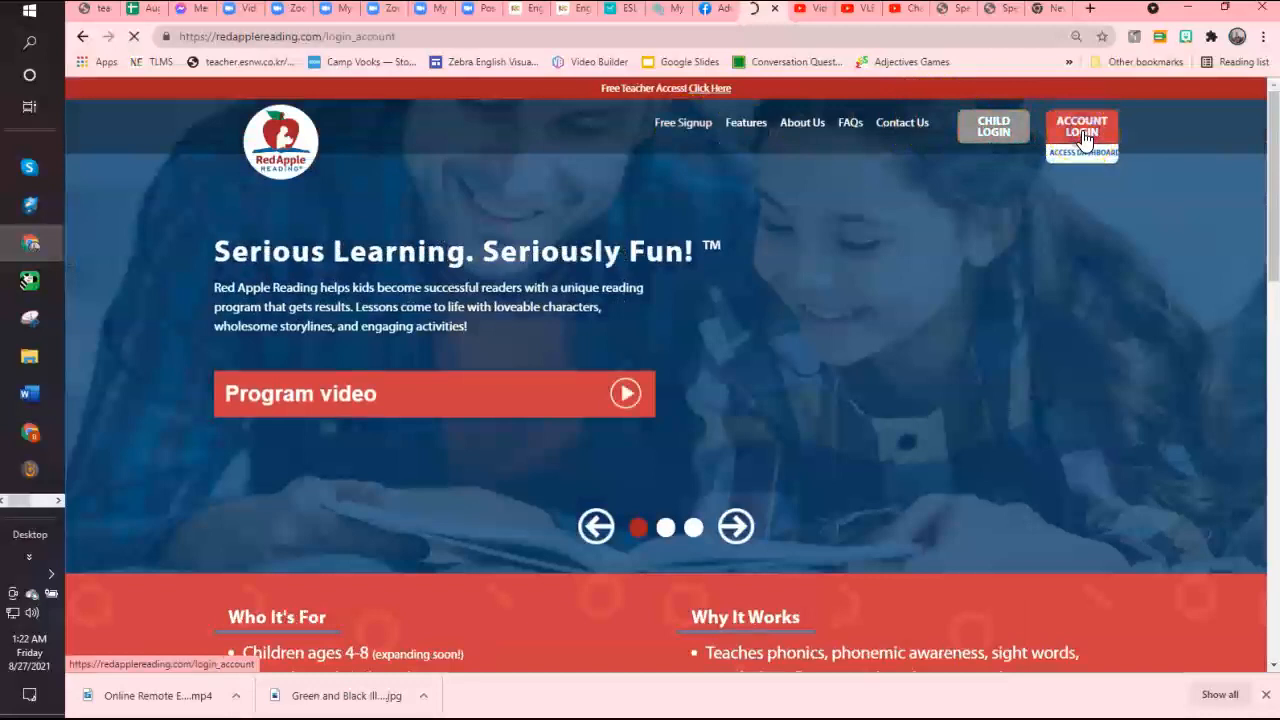
click(1081, 126)
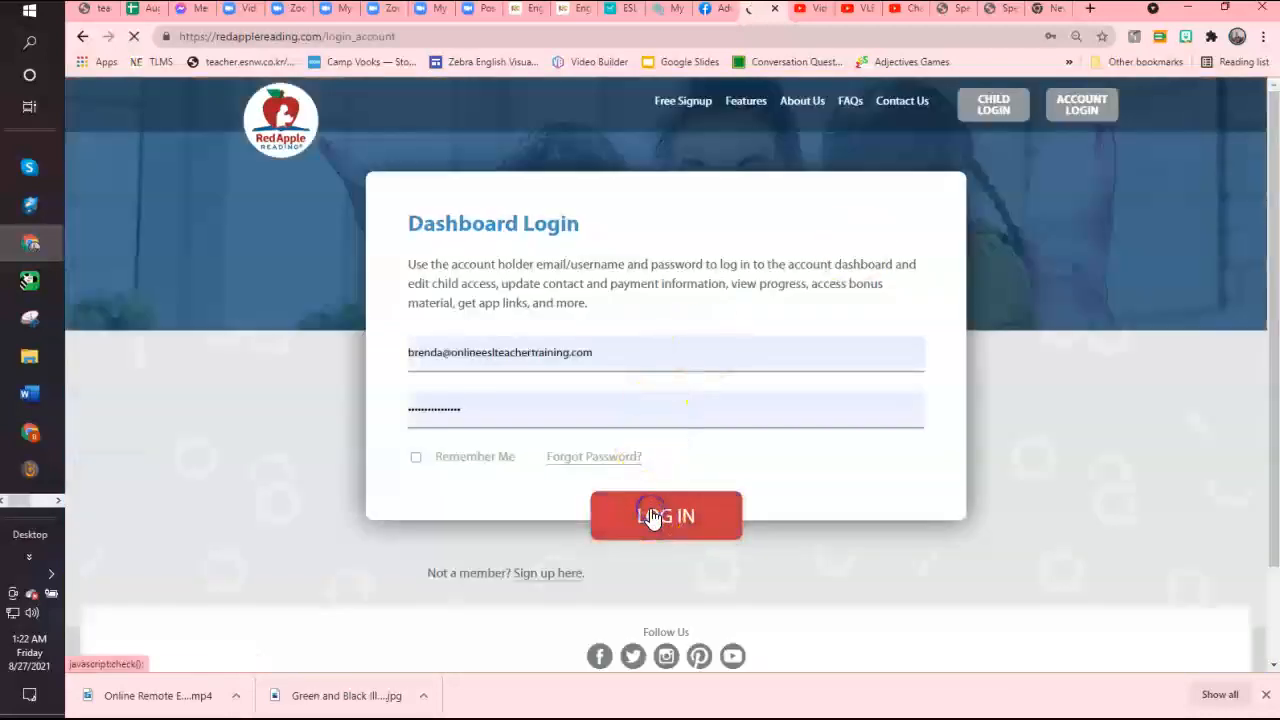
click(666, 516)
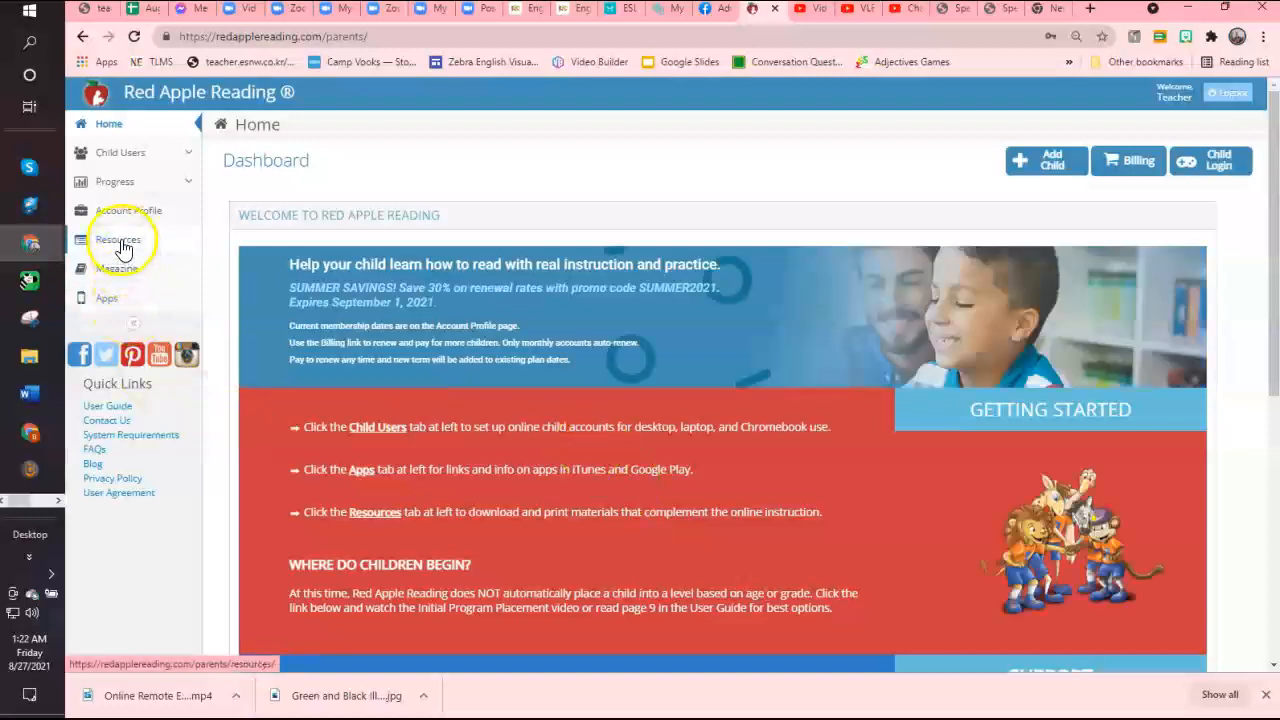
- Open Resources and browse the Downloadable Resources table of workbooks, stories and flash cards
click(118, 239)
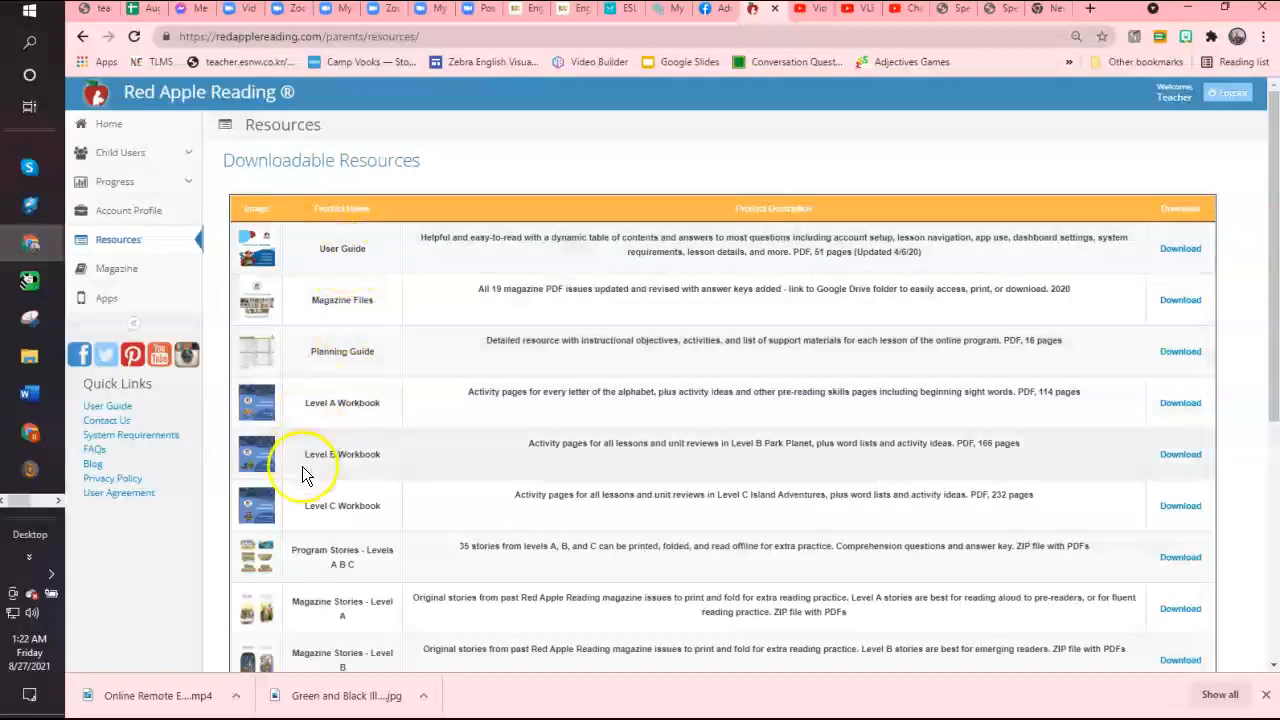
mouse_move(315, 573)
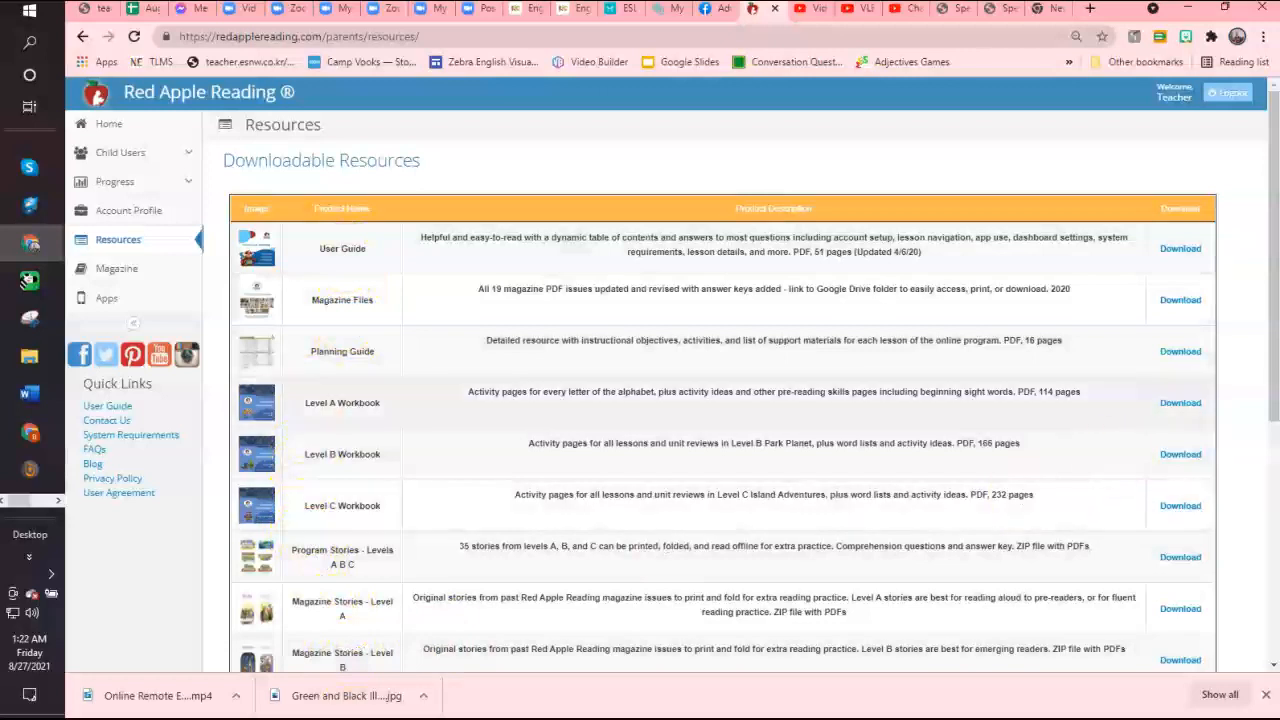
scroll(down, 3)
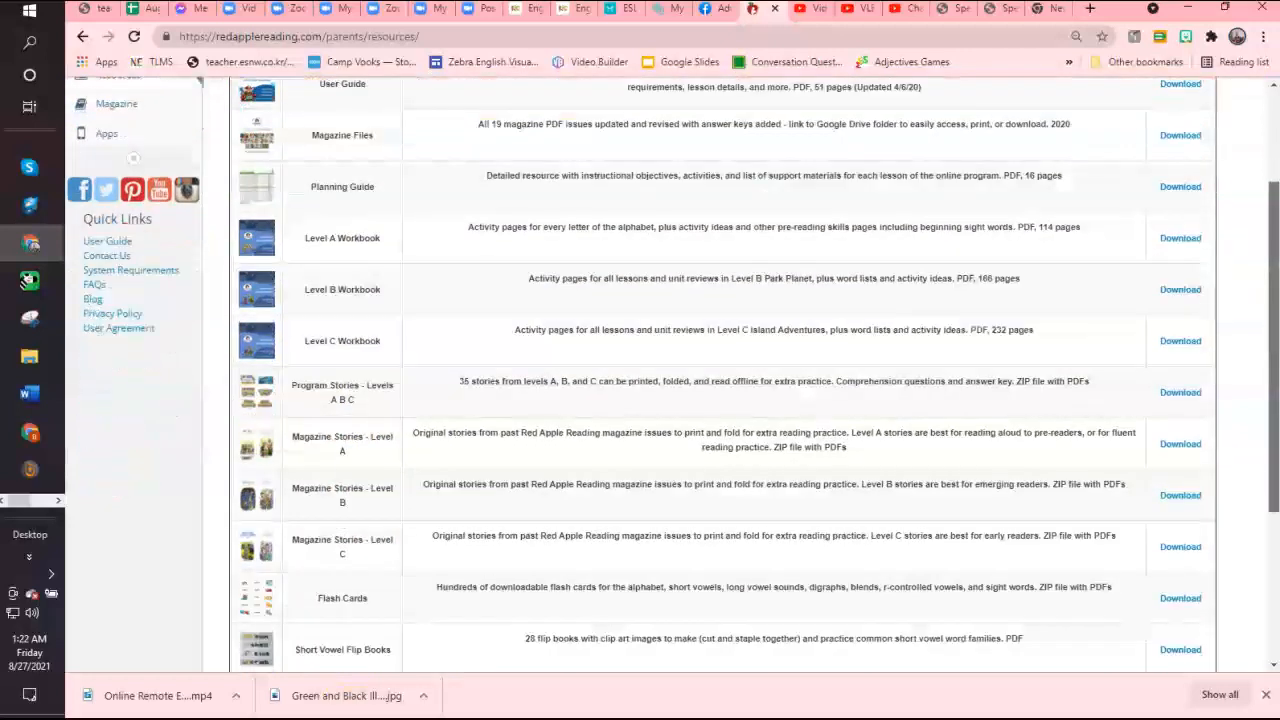
scroll(down, 3)
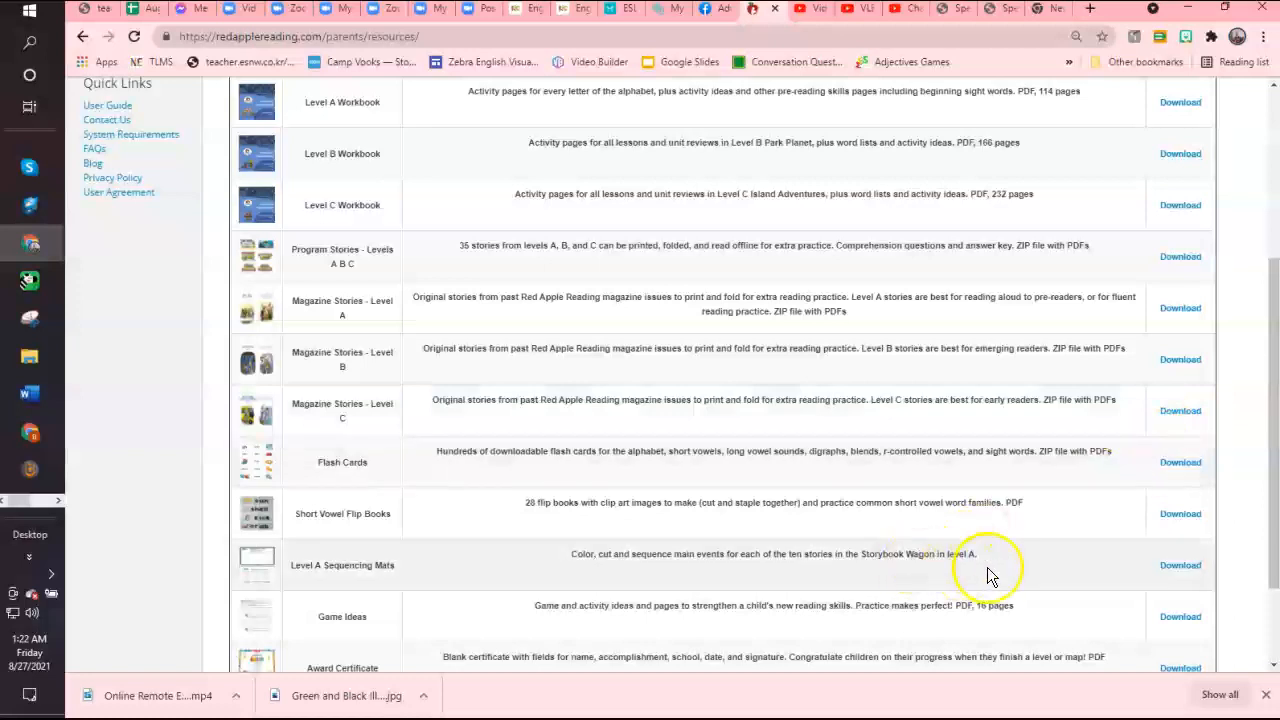
scroll(down, 3)
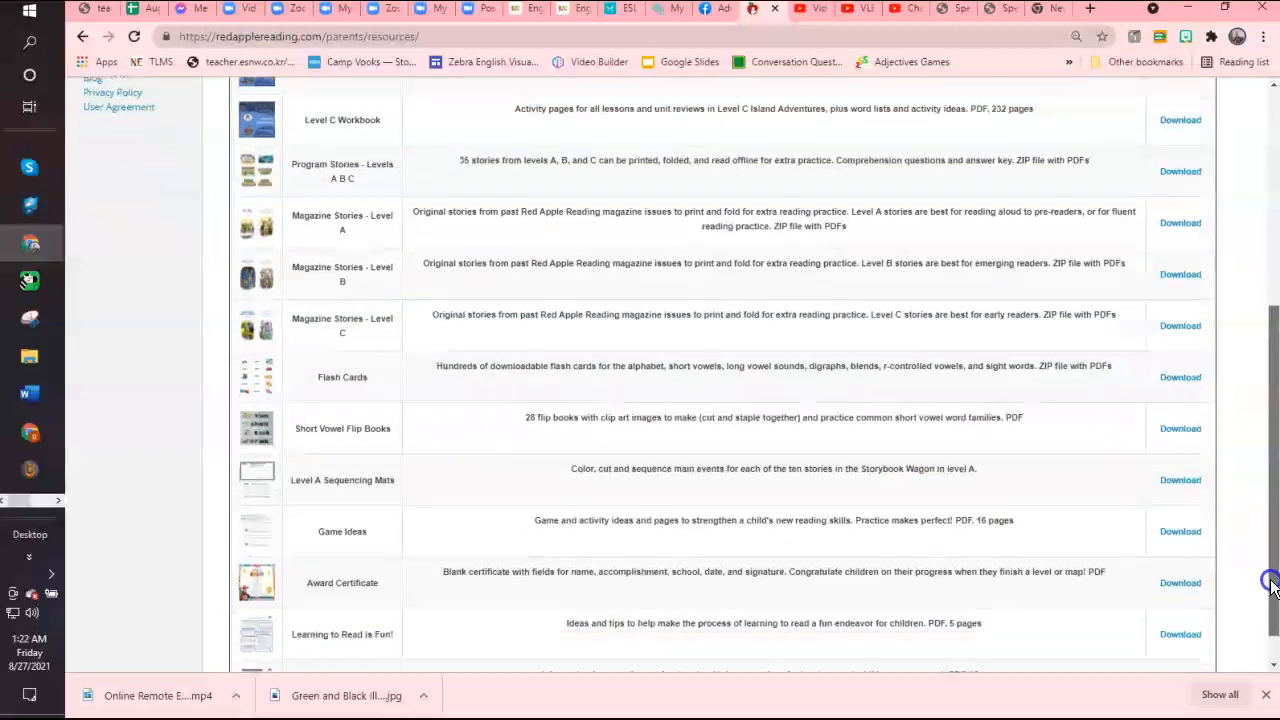
scroll(down, 3)
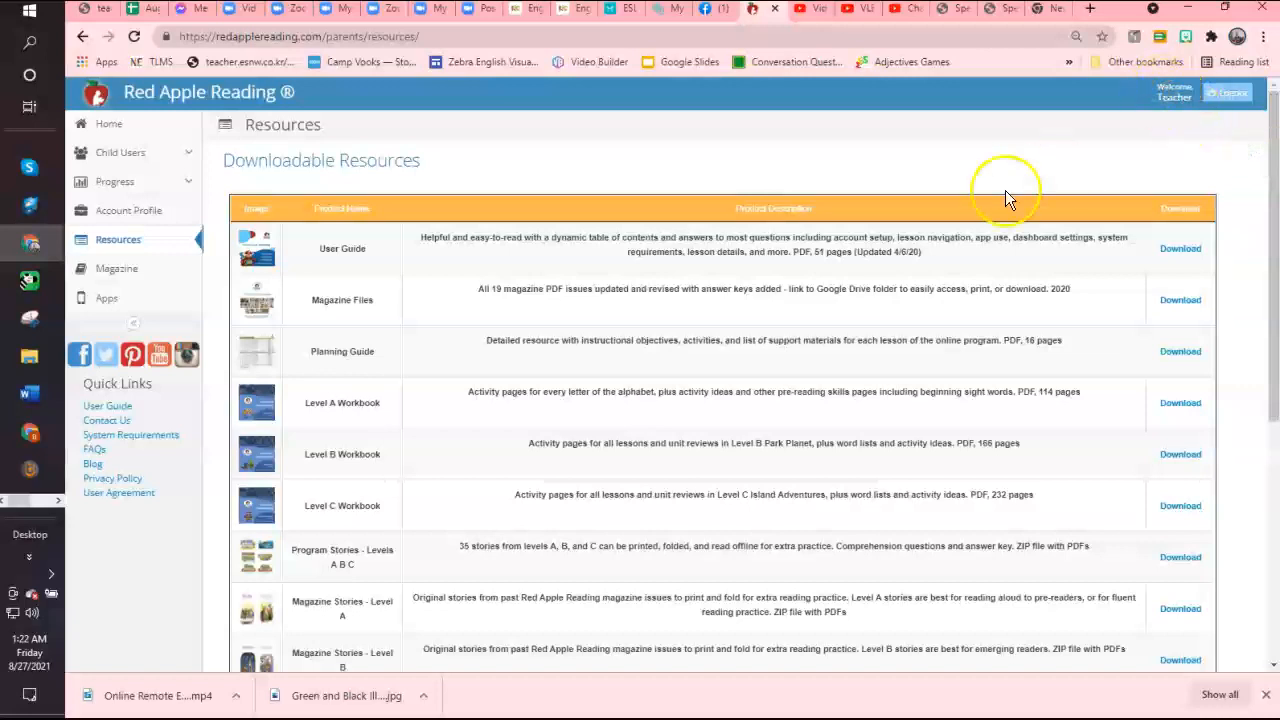
- Launch the child's lessons from Child Users and skip the Level A carnival intro
click(120, 152)
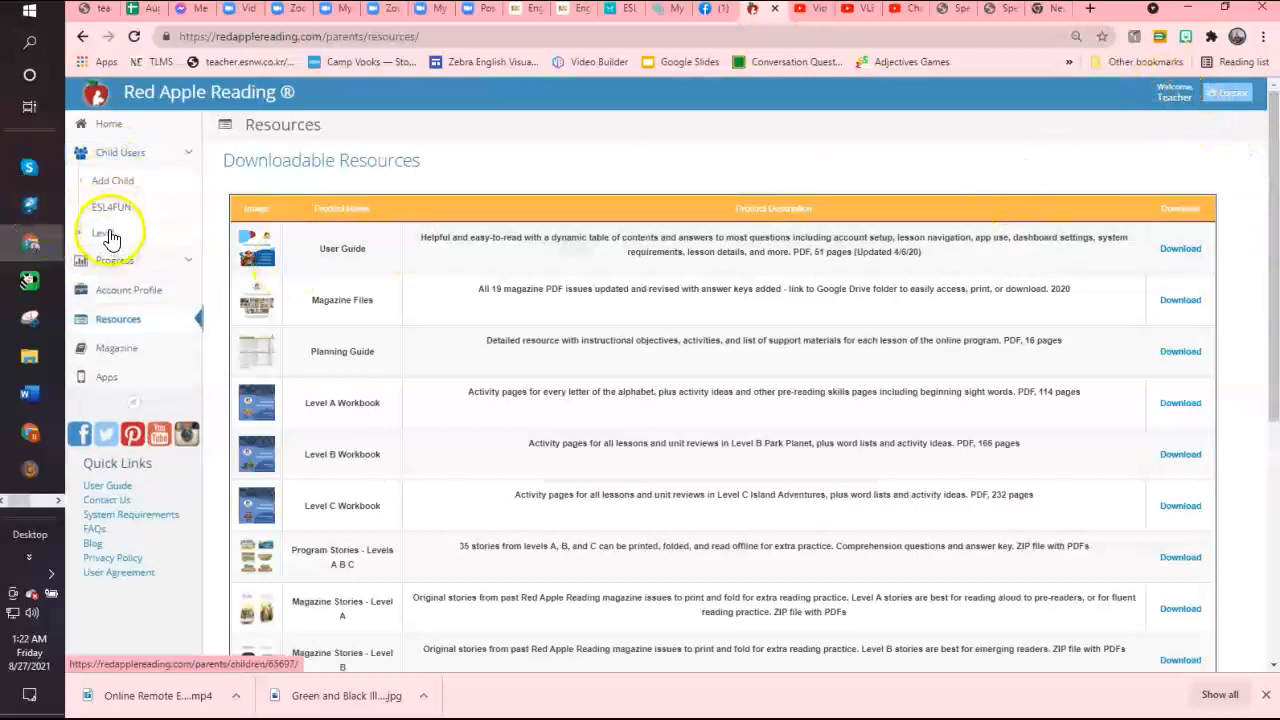
click(108, 232)
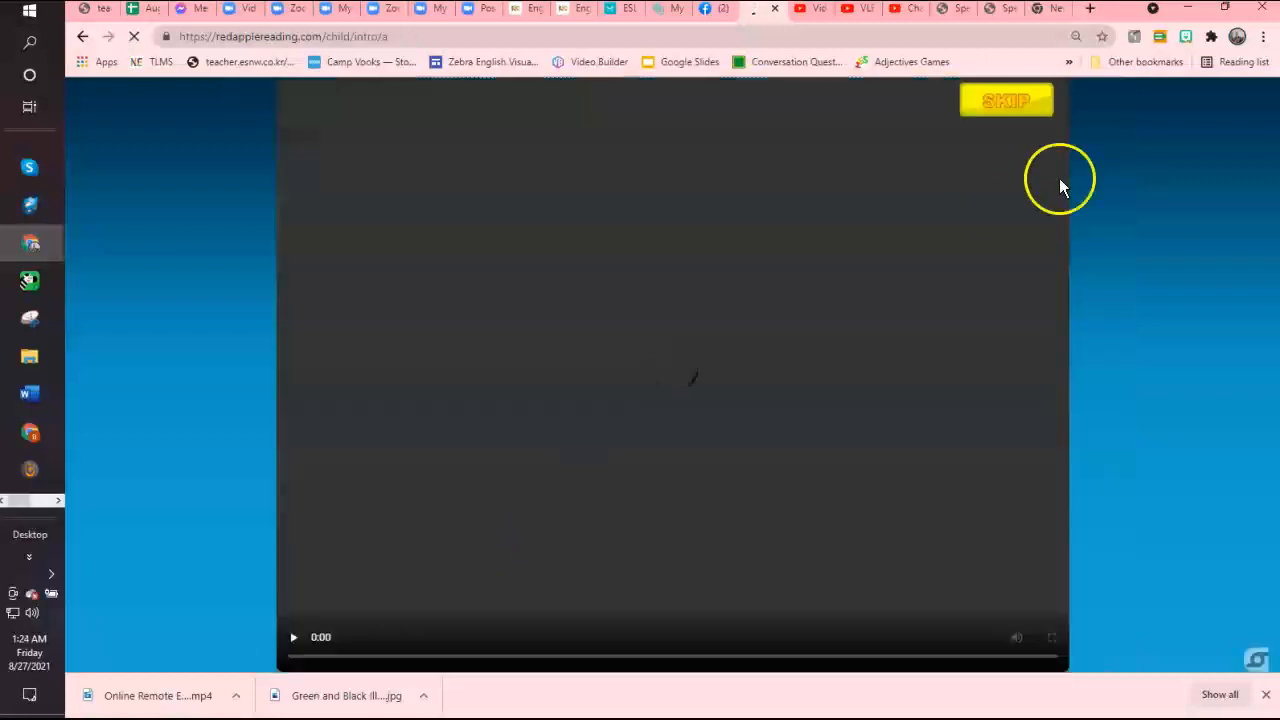
click(1006, 100)
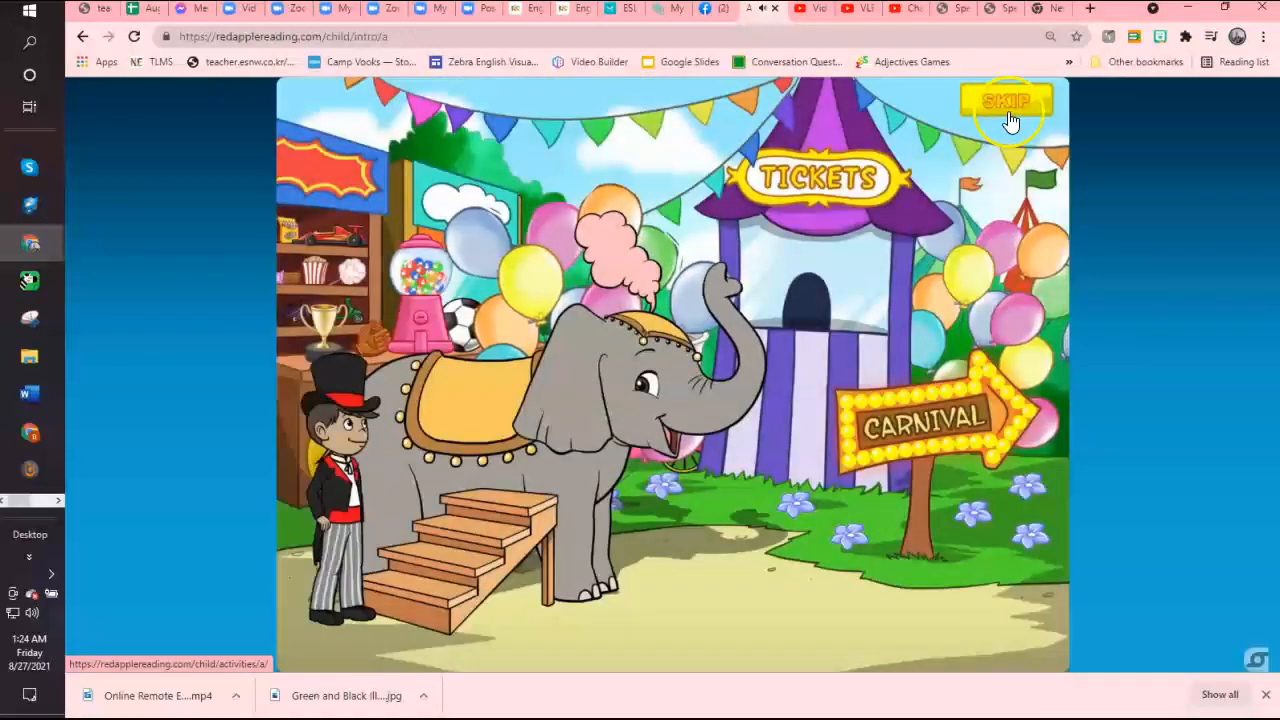
click(1007, 101)
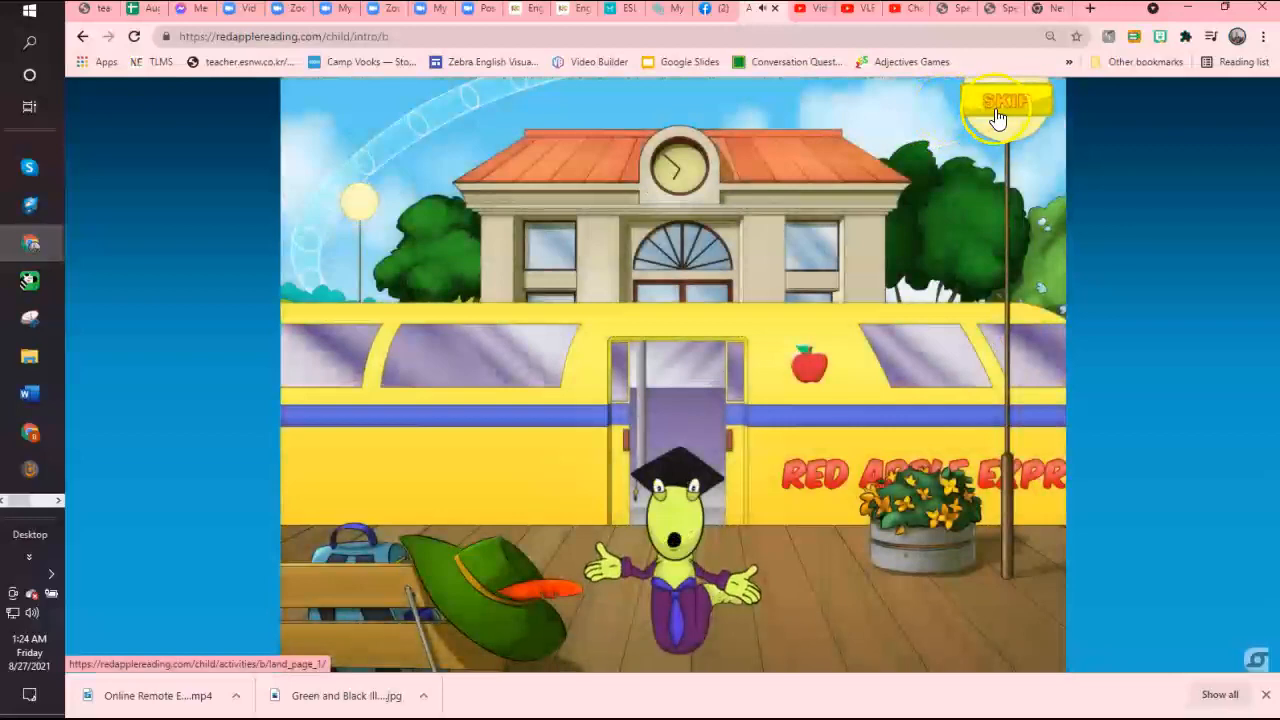
- Browse Level B park Maps 1 and 2, then open Lesson 1's magician rabbit video
click(1004, 103)
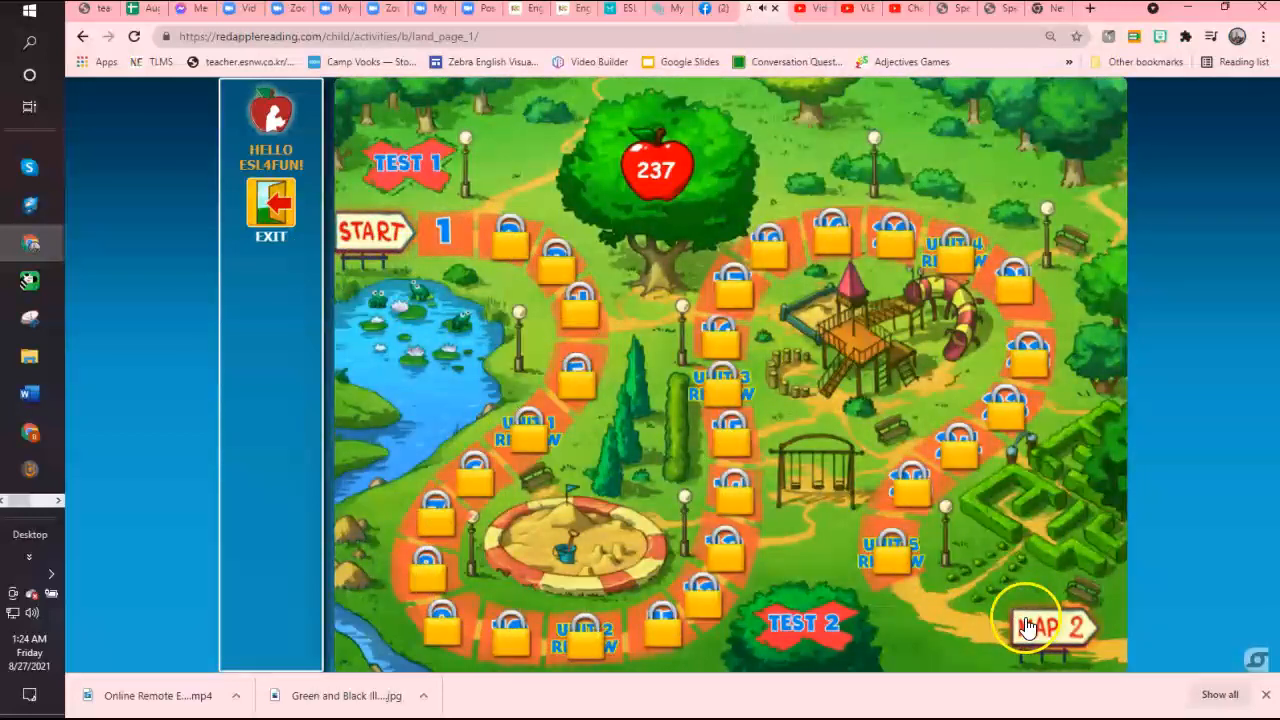
click(1047, 627)
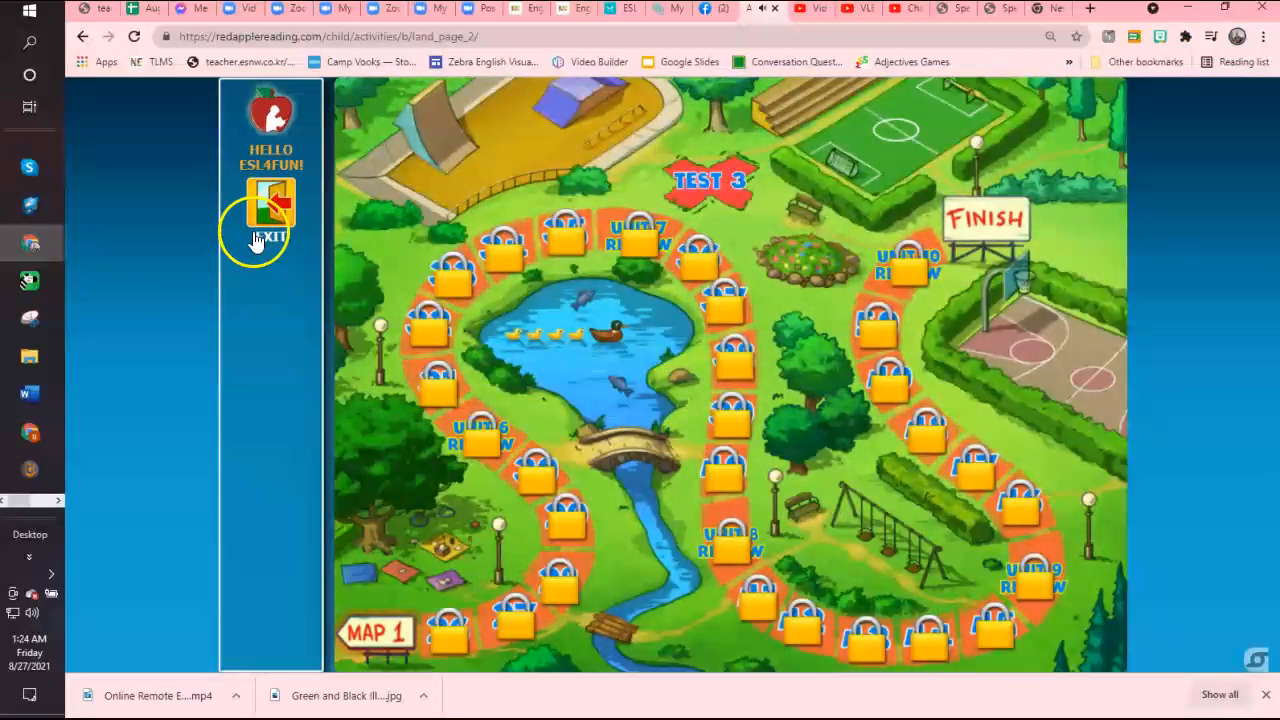
click(271, 210)
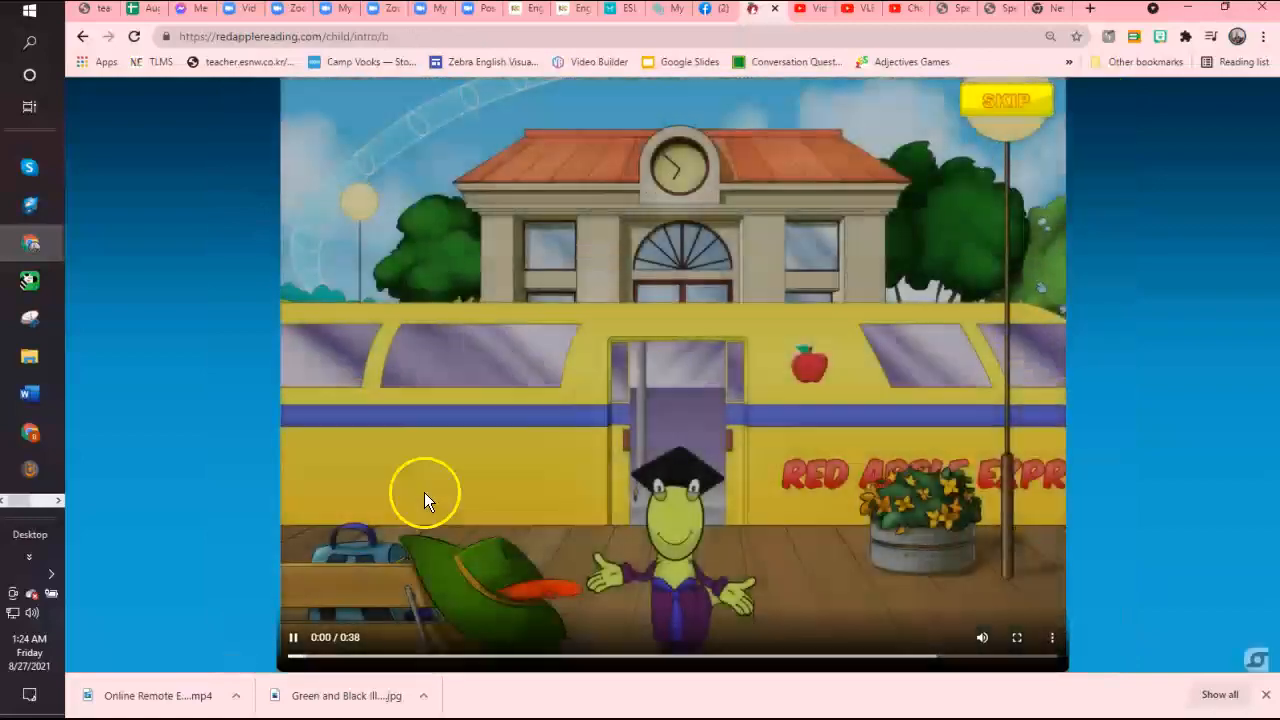
click(1006, 99)
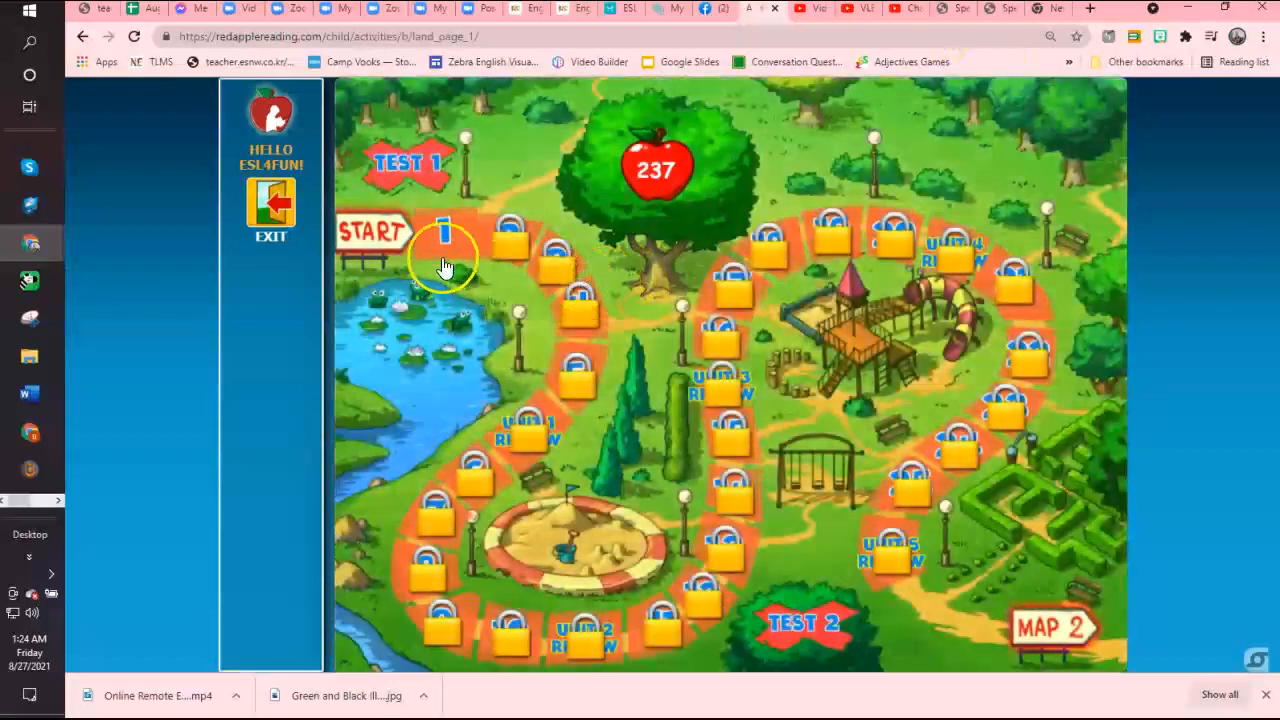
click(443, 233)
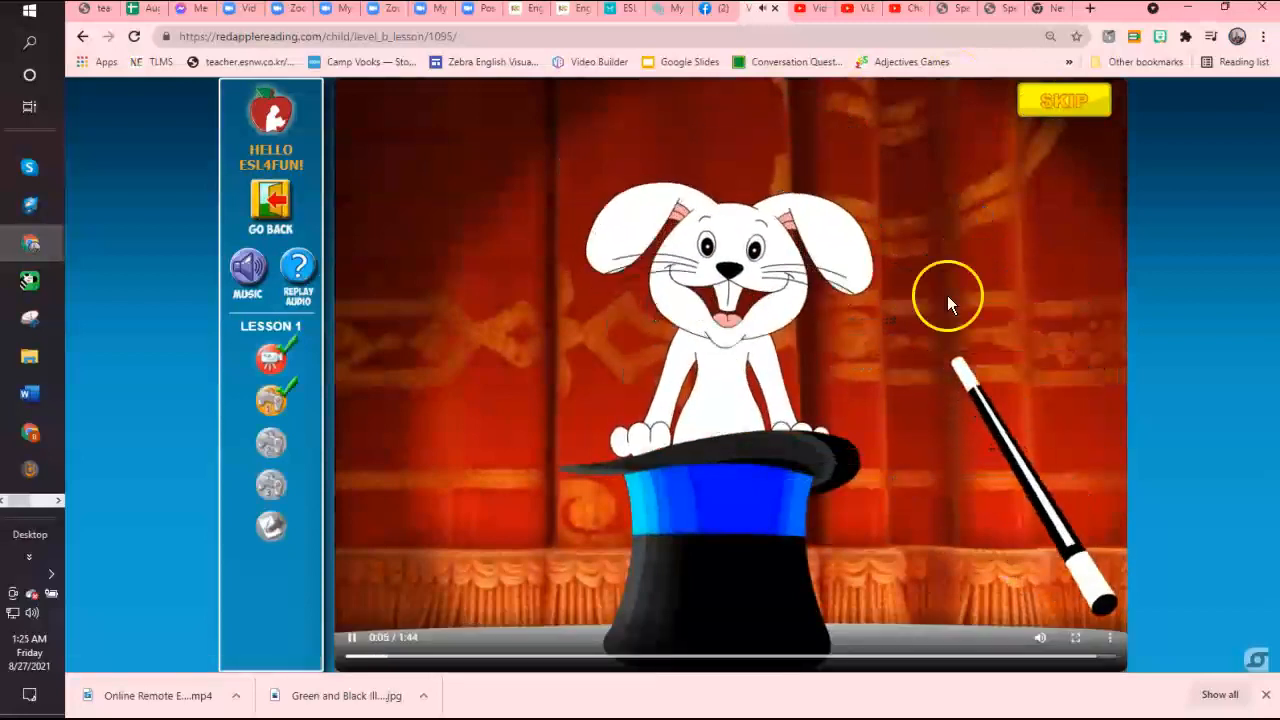
- View Lesson 1's word-wheel and sandcastle activities, then go back to the Level B map
click(1063, 99)
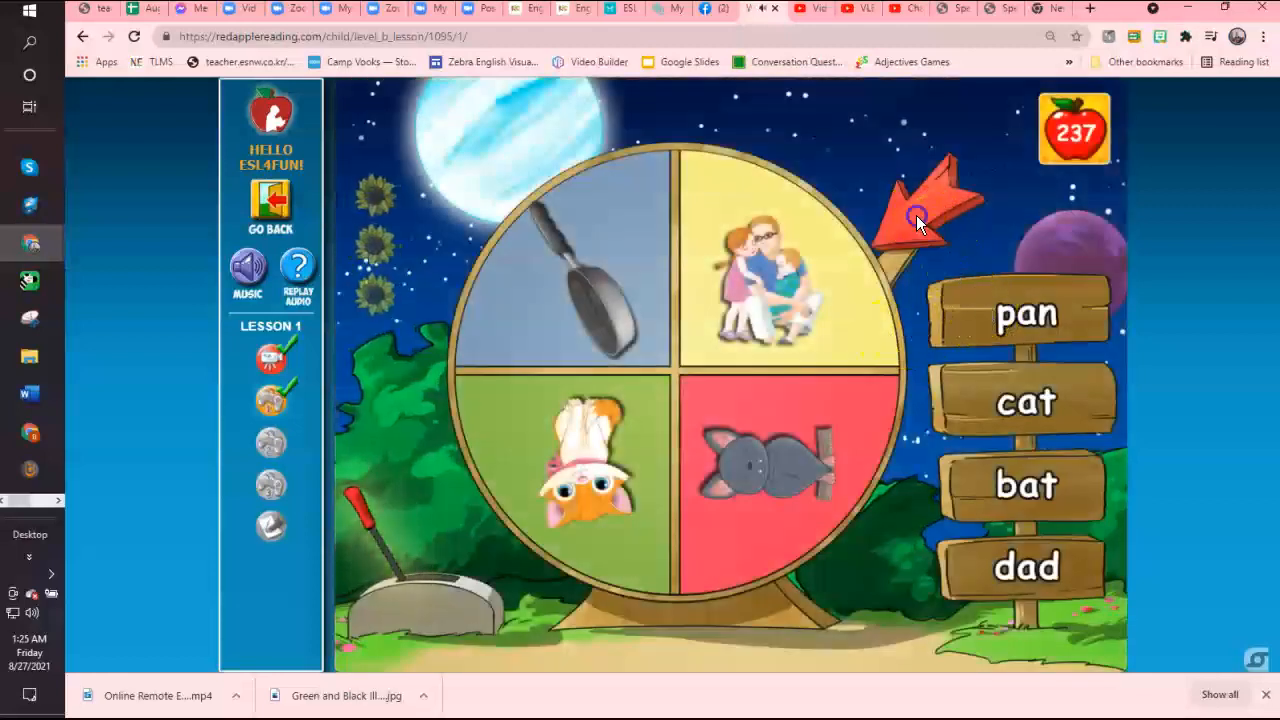
mouse_move(905, 240)
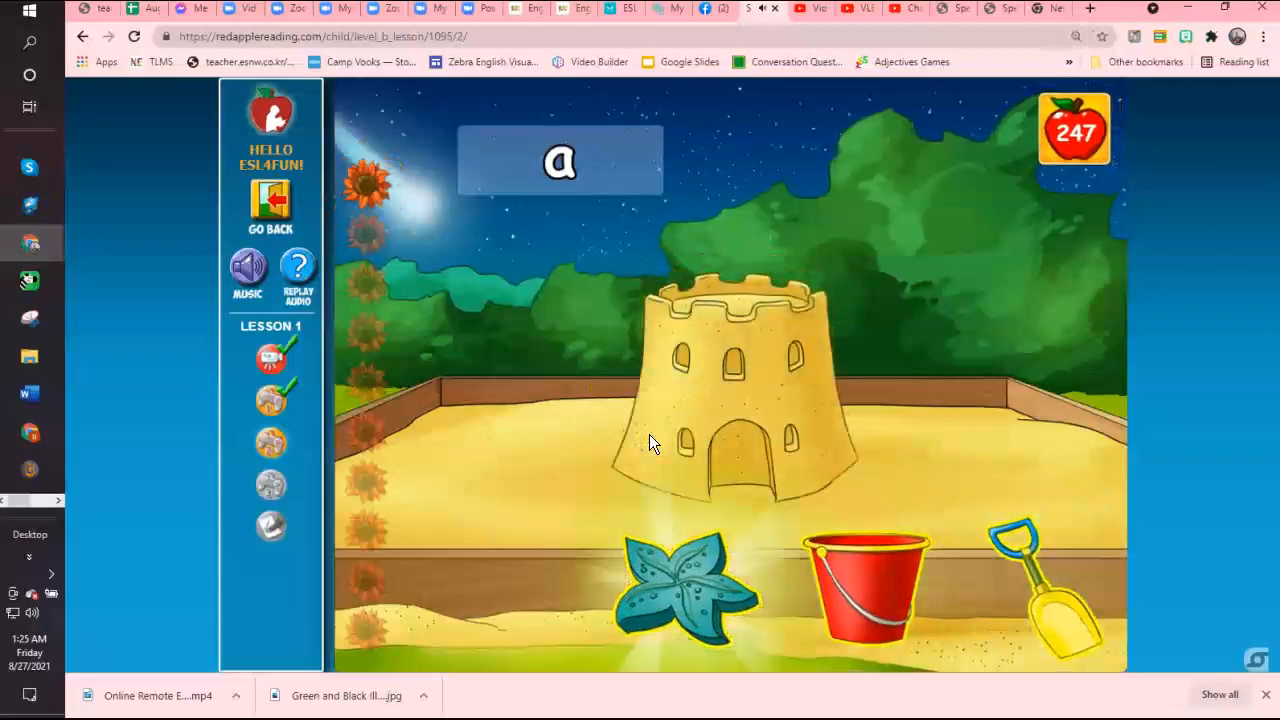
mouse_move(270, 485)
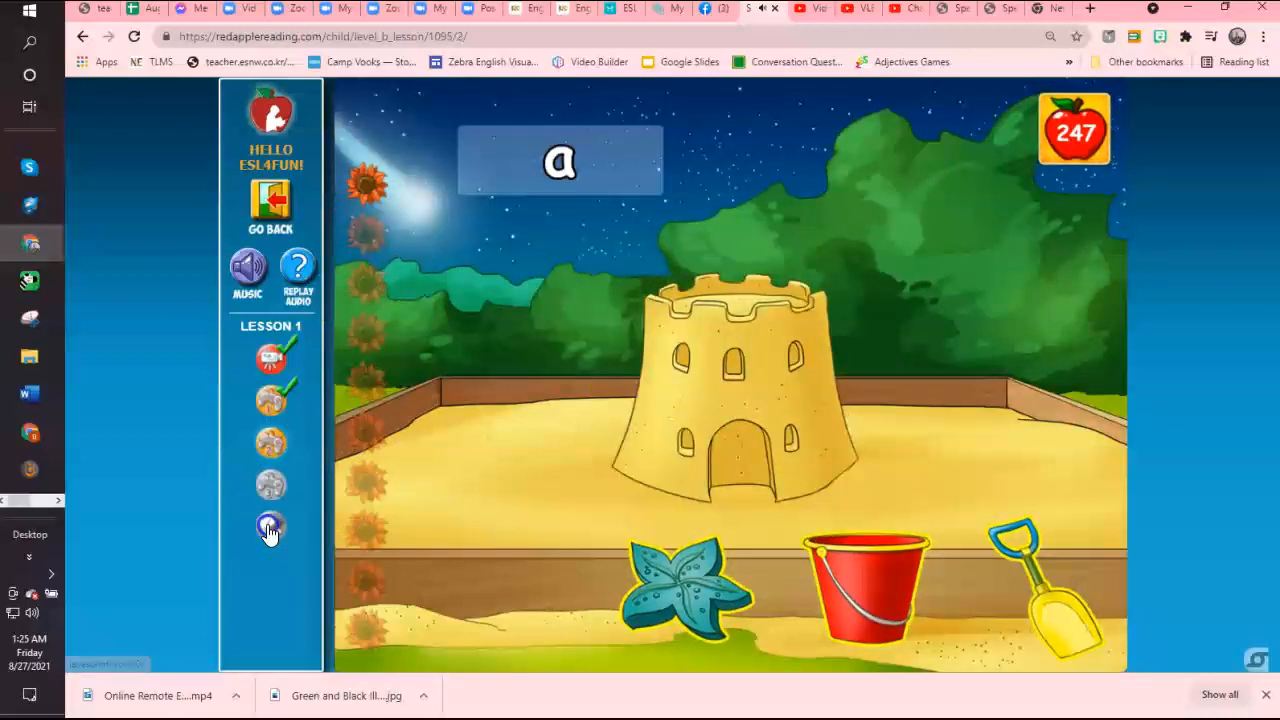
click(270, 205)
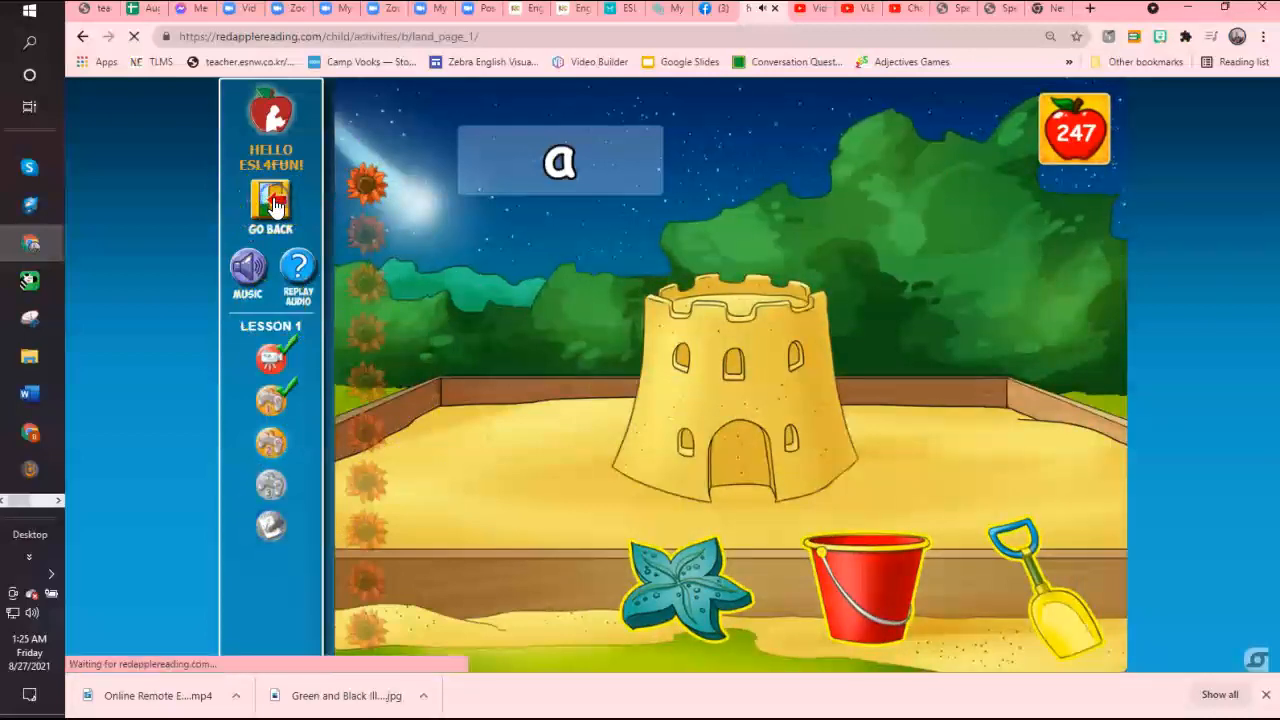
click(270, 205)
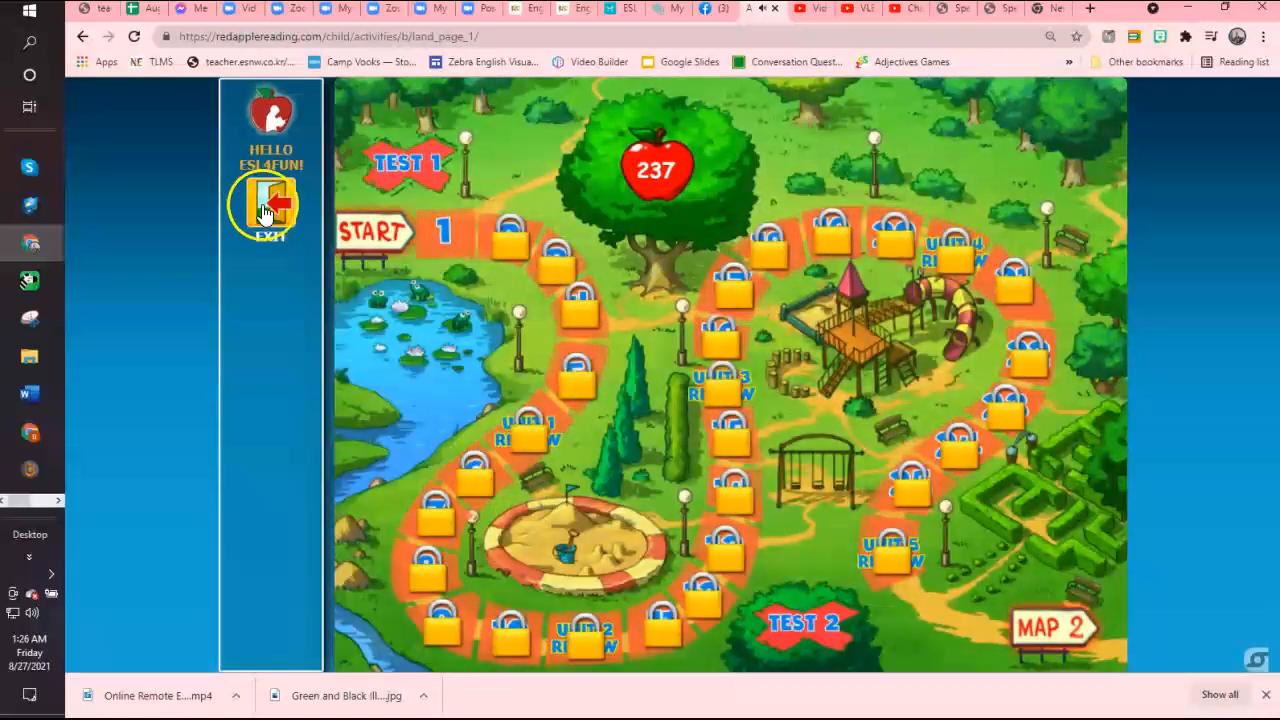
- Exit to level selection, choose Level C Island Adventures and skip its pirate intro
click(270, 205)
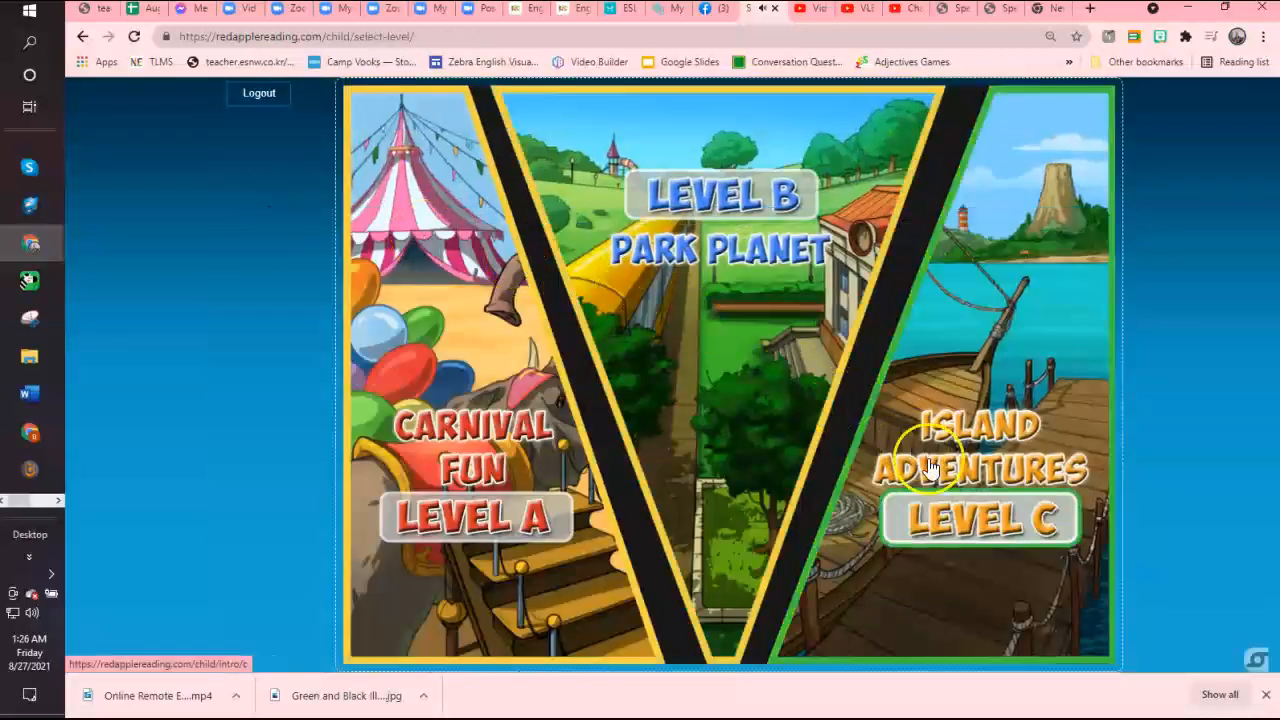
click(980, 470)
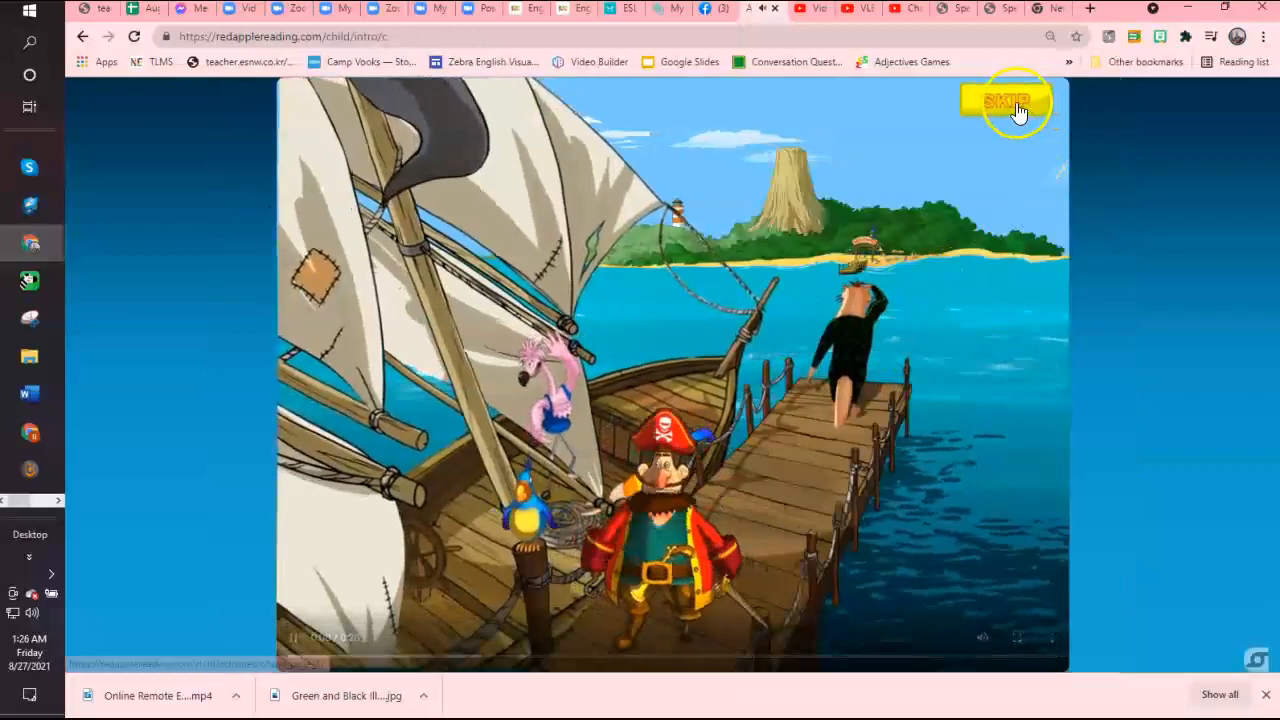
click(1008, 100)
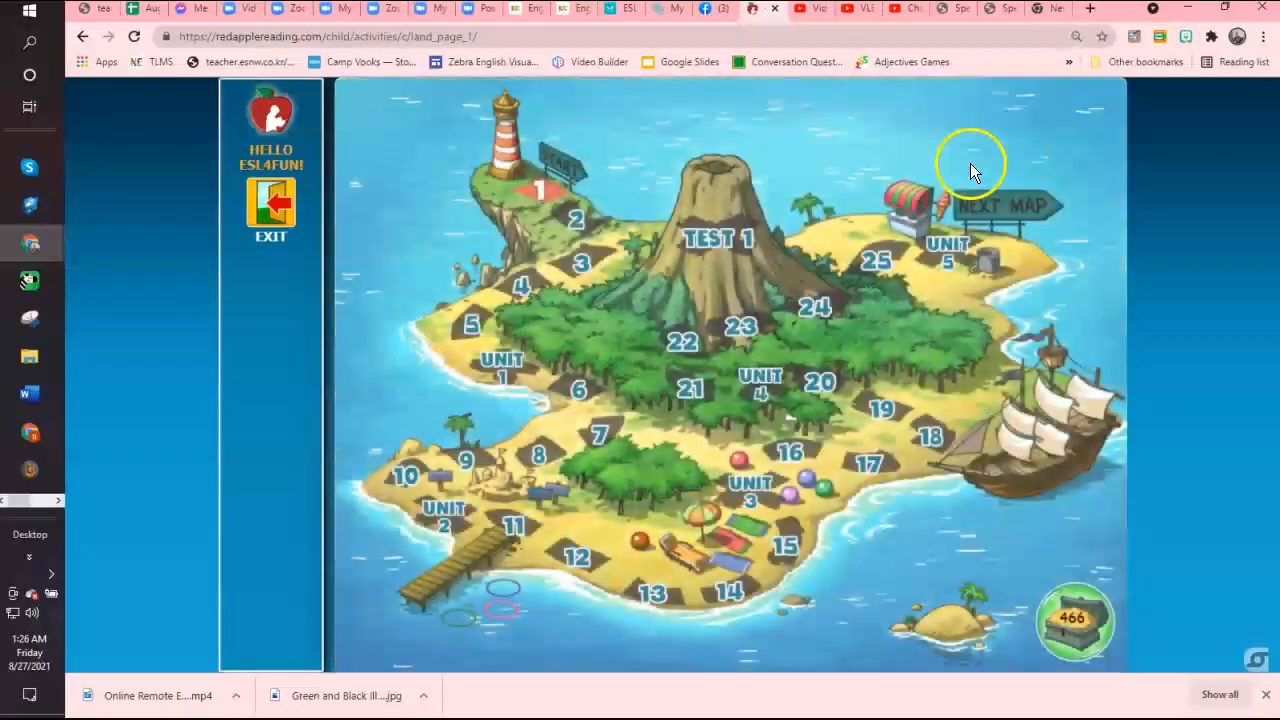
mouse_move(515, 370)
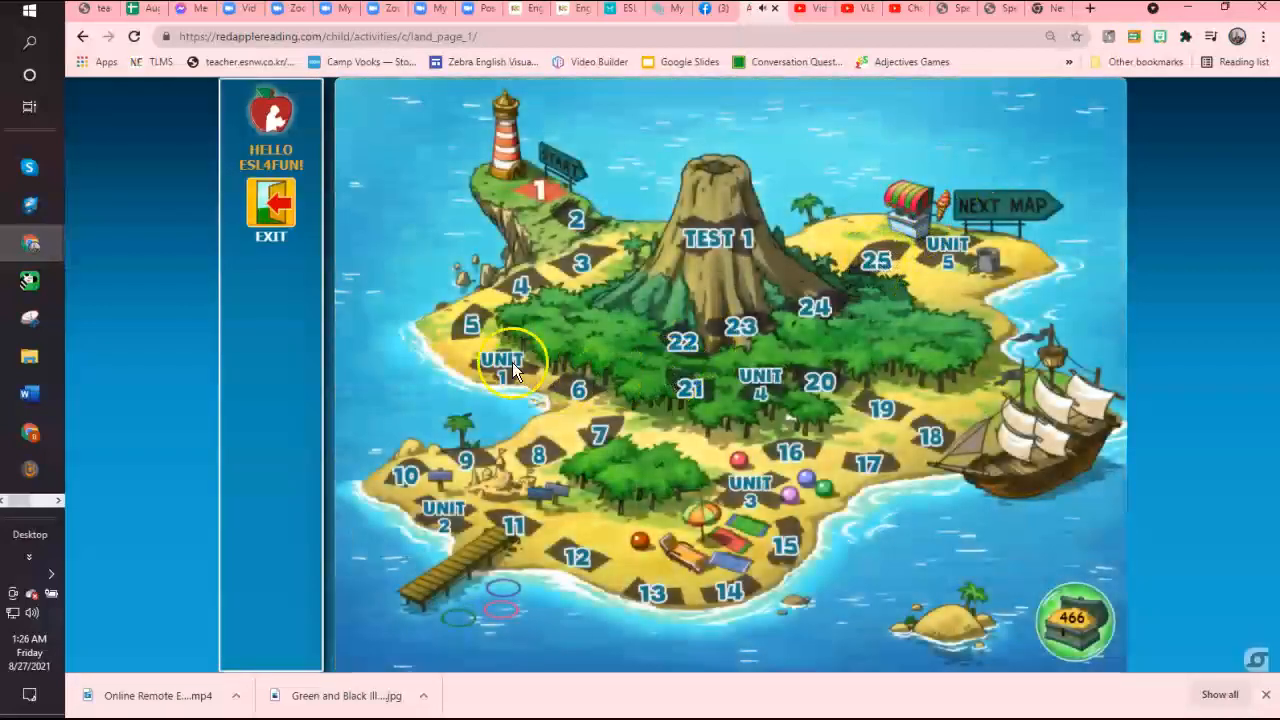
mouse_move(825, 468)
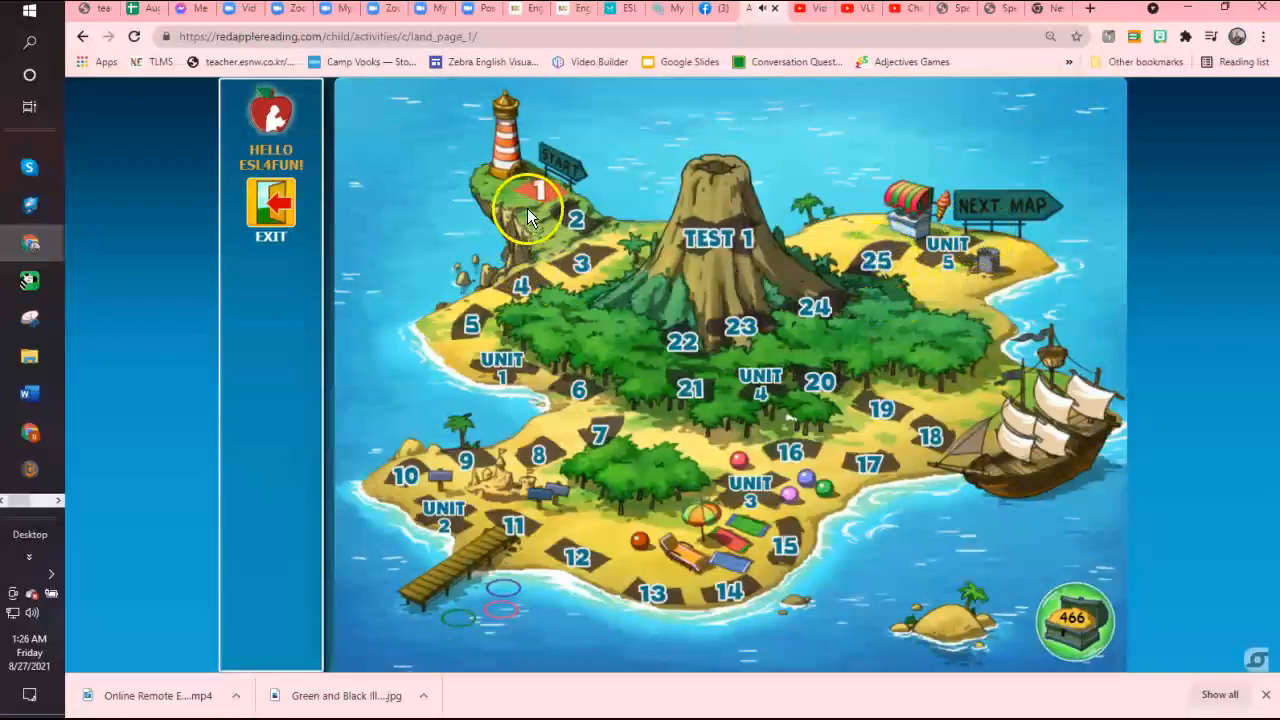
click(531, 191)
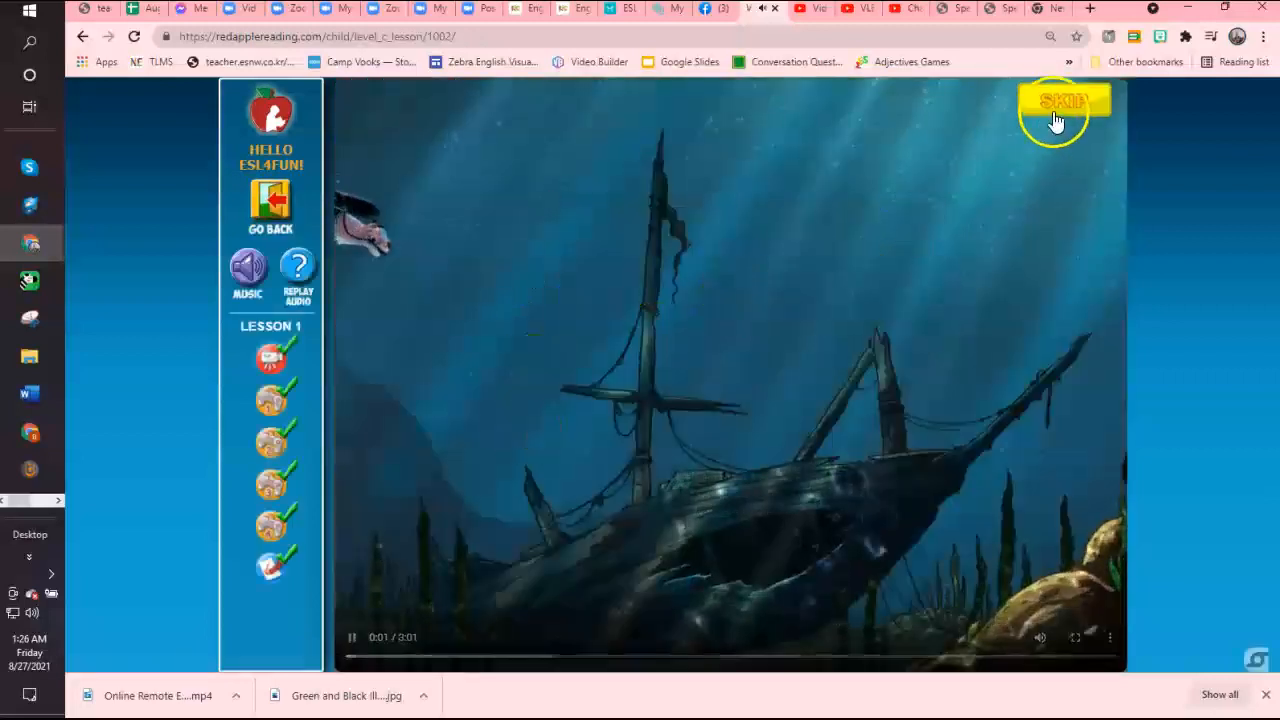
click(1063, 100)
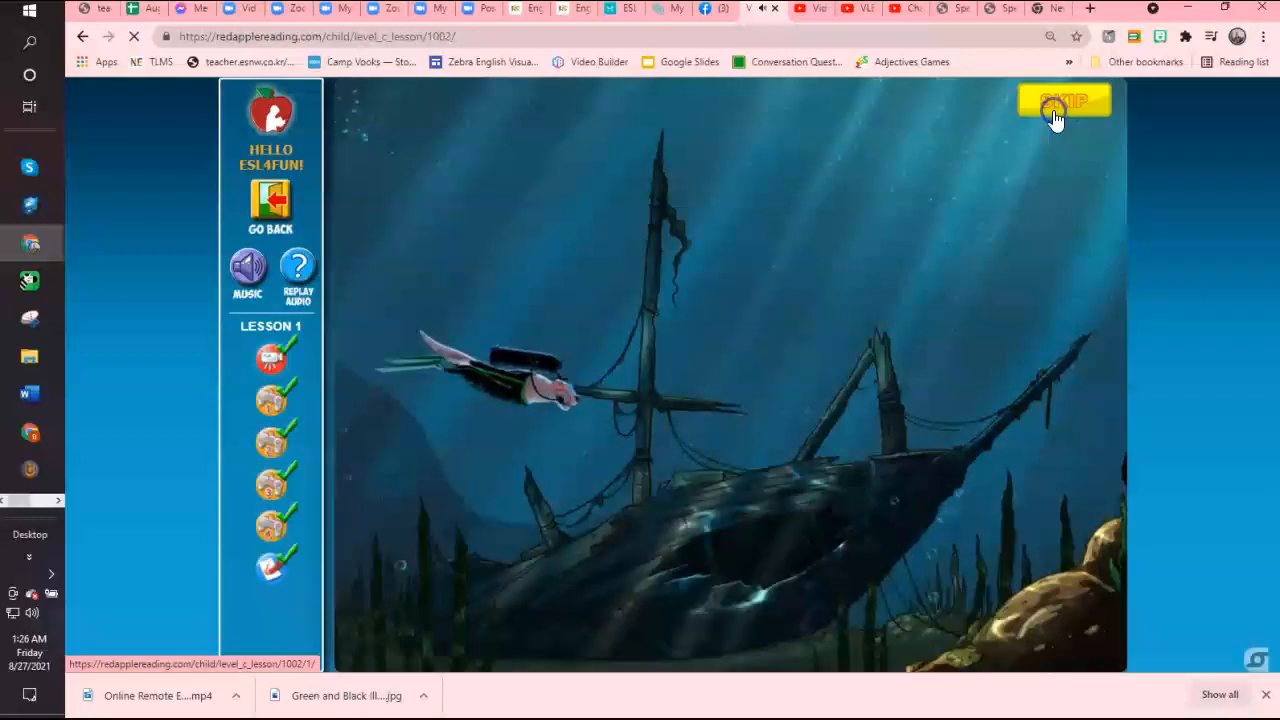
click(1063, 100)
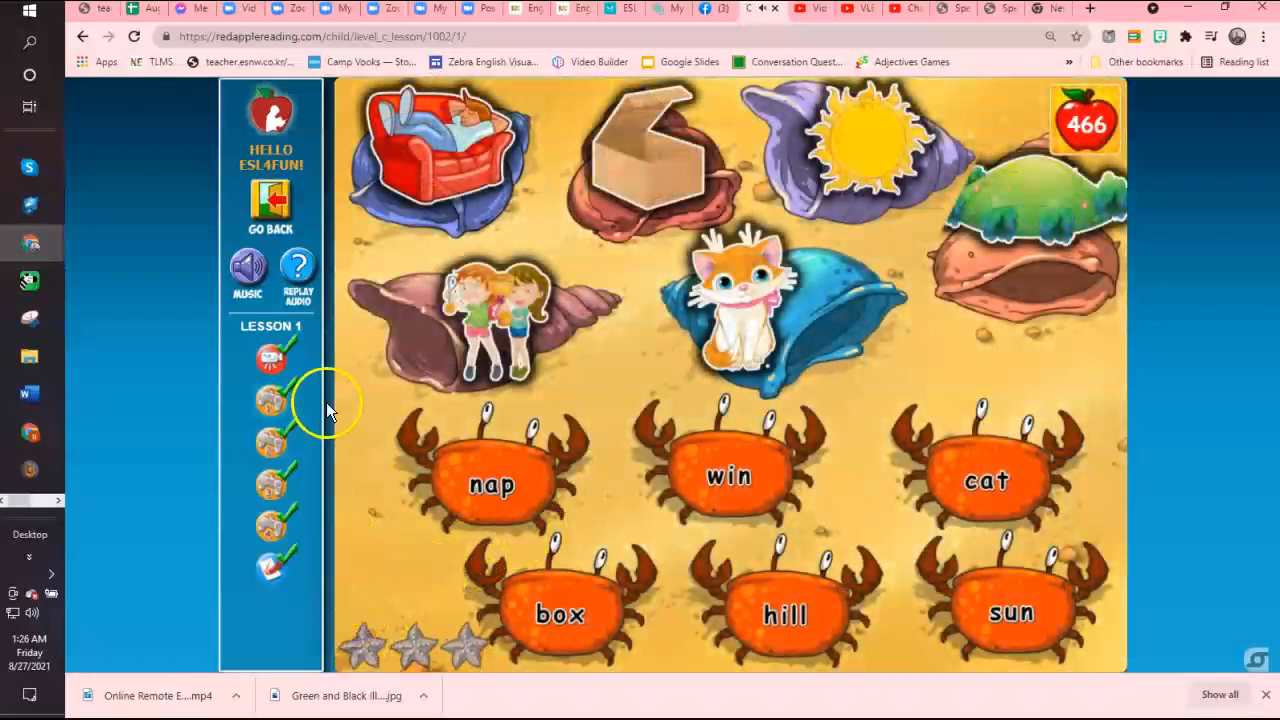
mouse_move(320, 235)
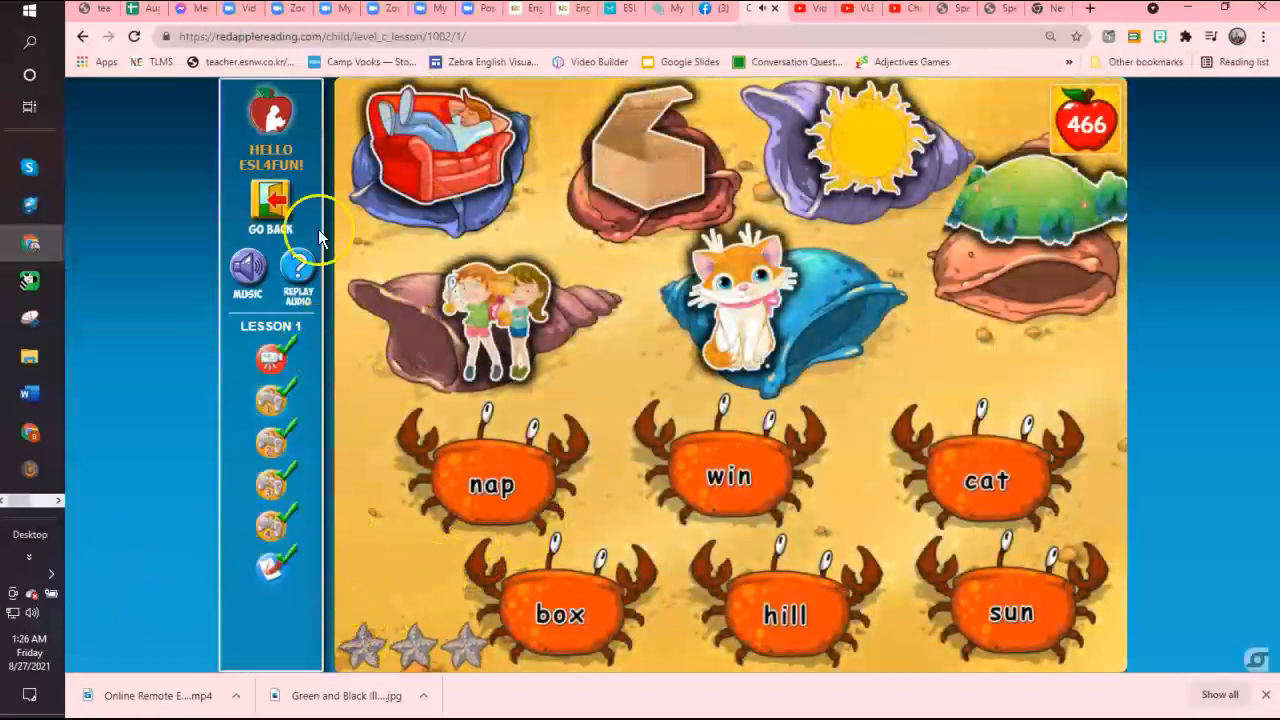
click(270, 205)
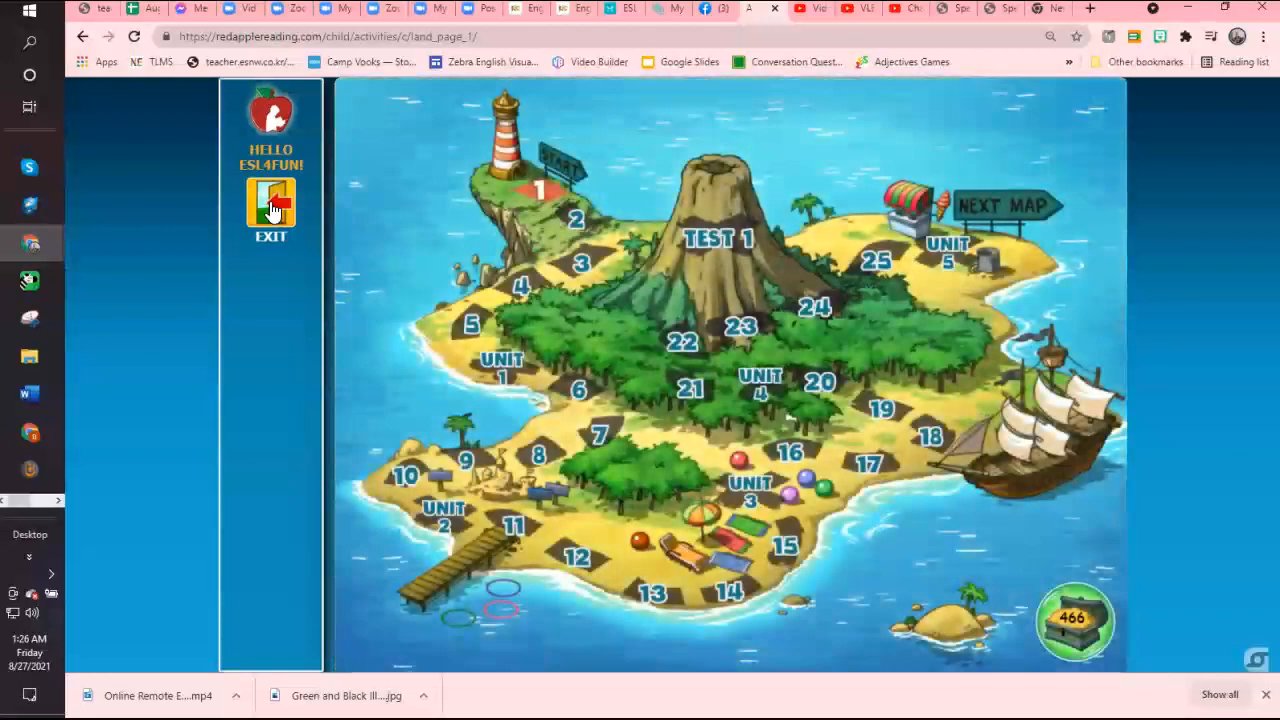
click(271, 207)
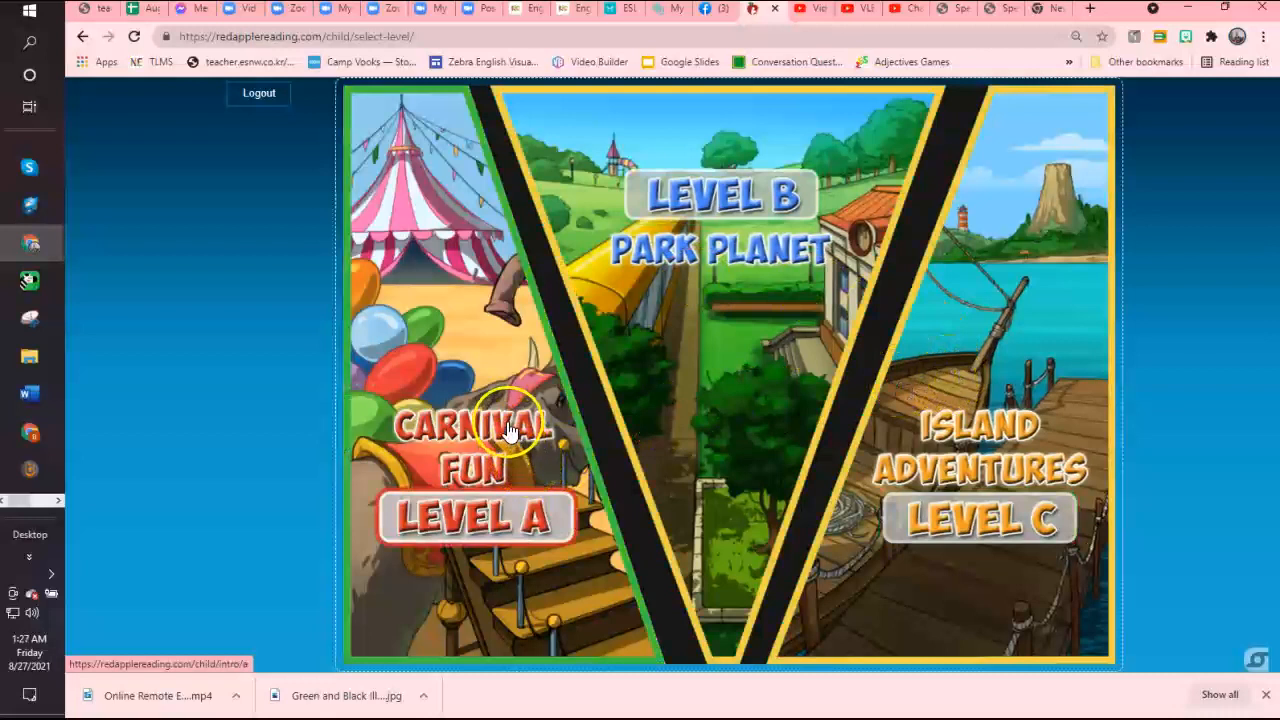
mouse_move(465, 350)
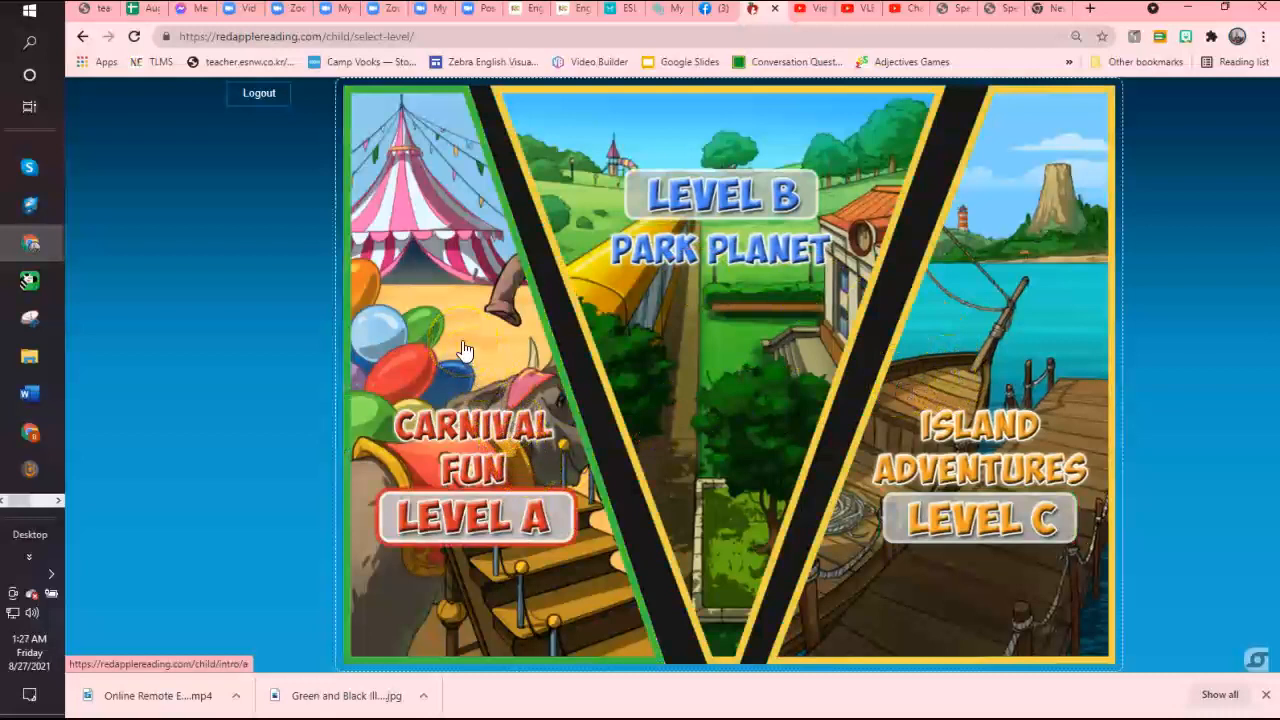
mouse_move(130, 620)
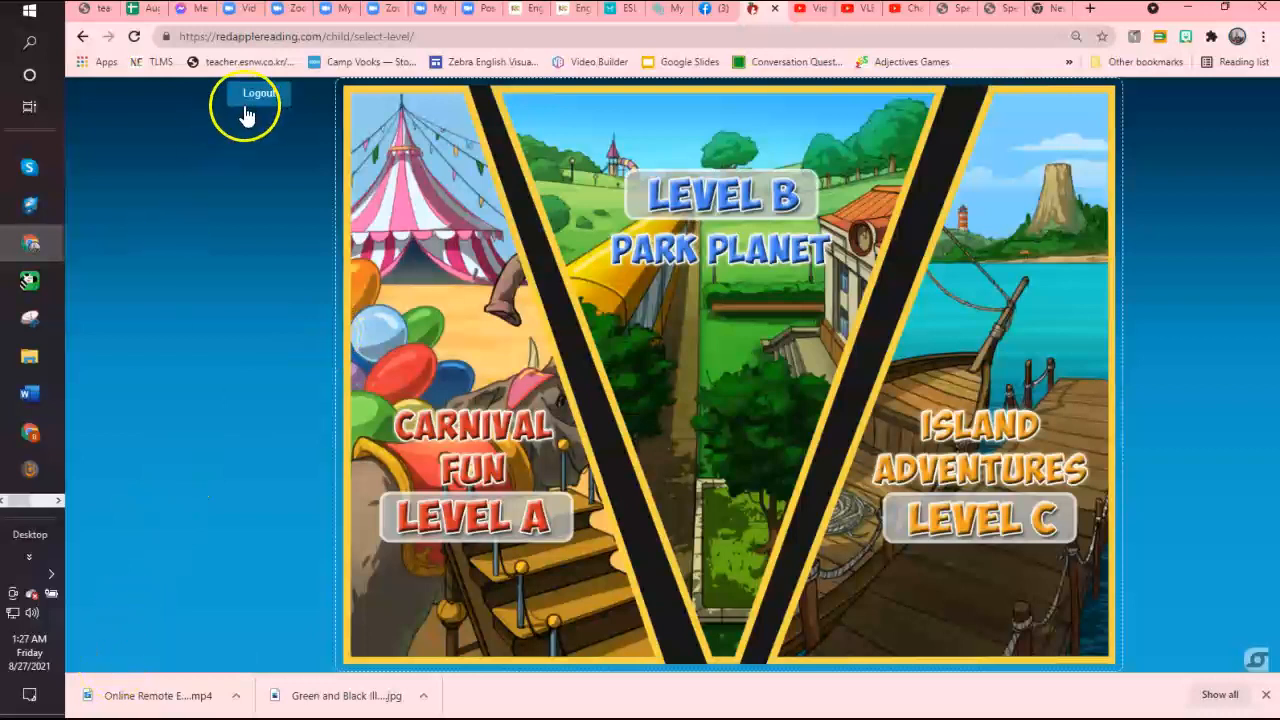
- Log out of the student account from the level selection screen
click(258, 93)
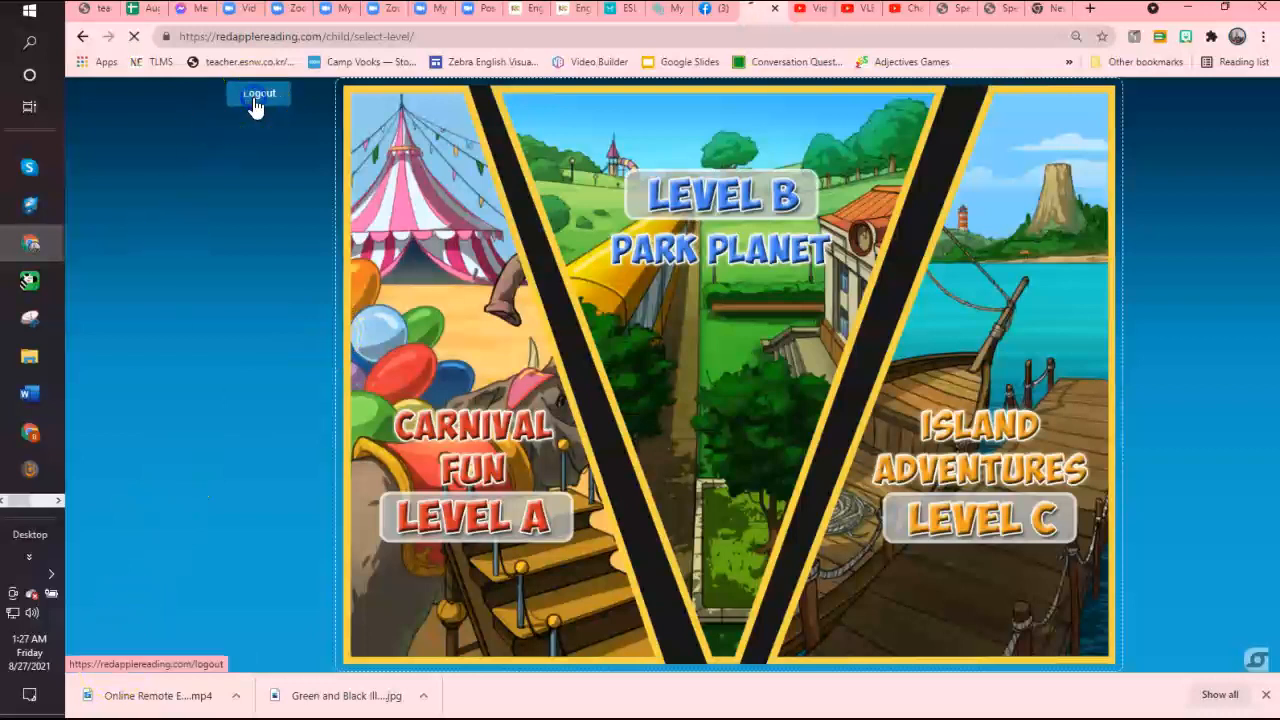